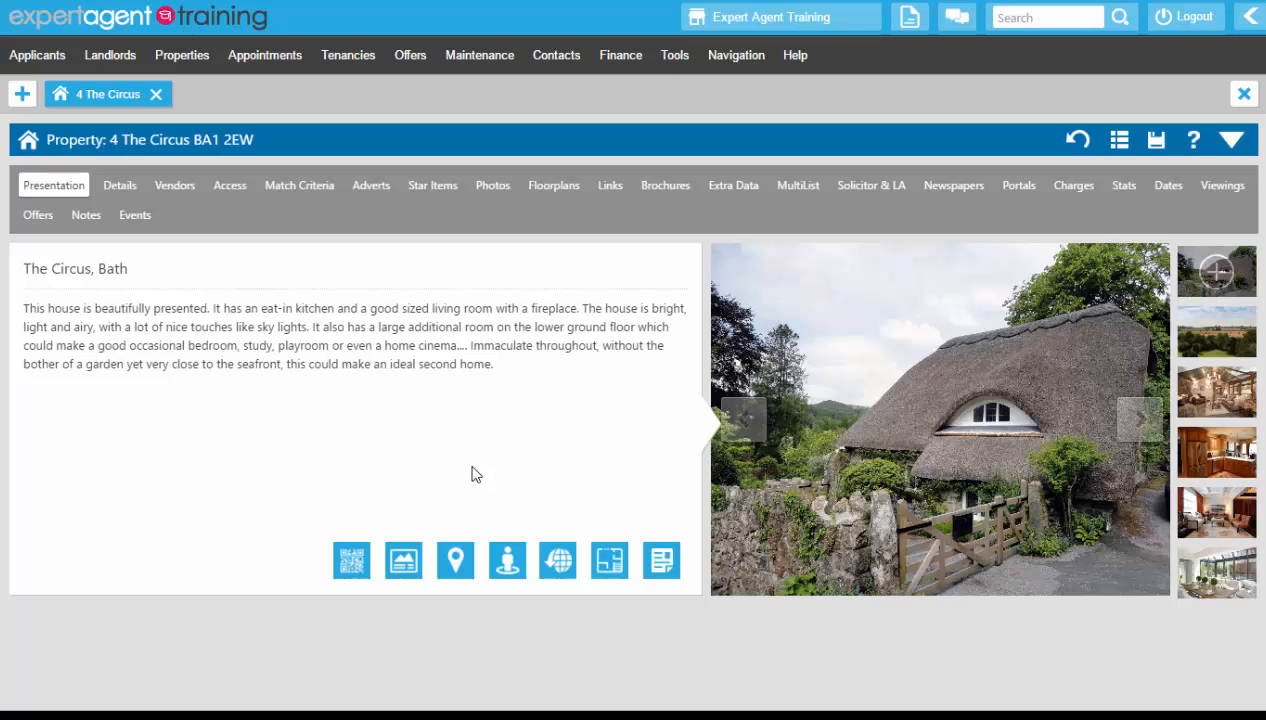
pyautogui.moveTo(476, 470)
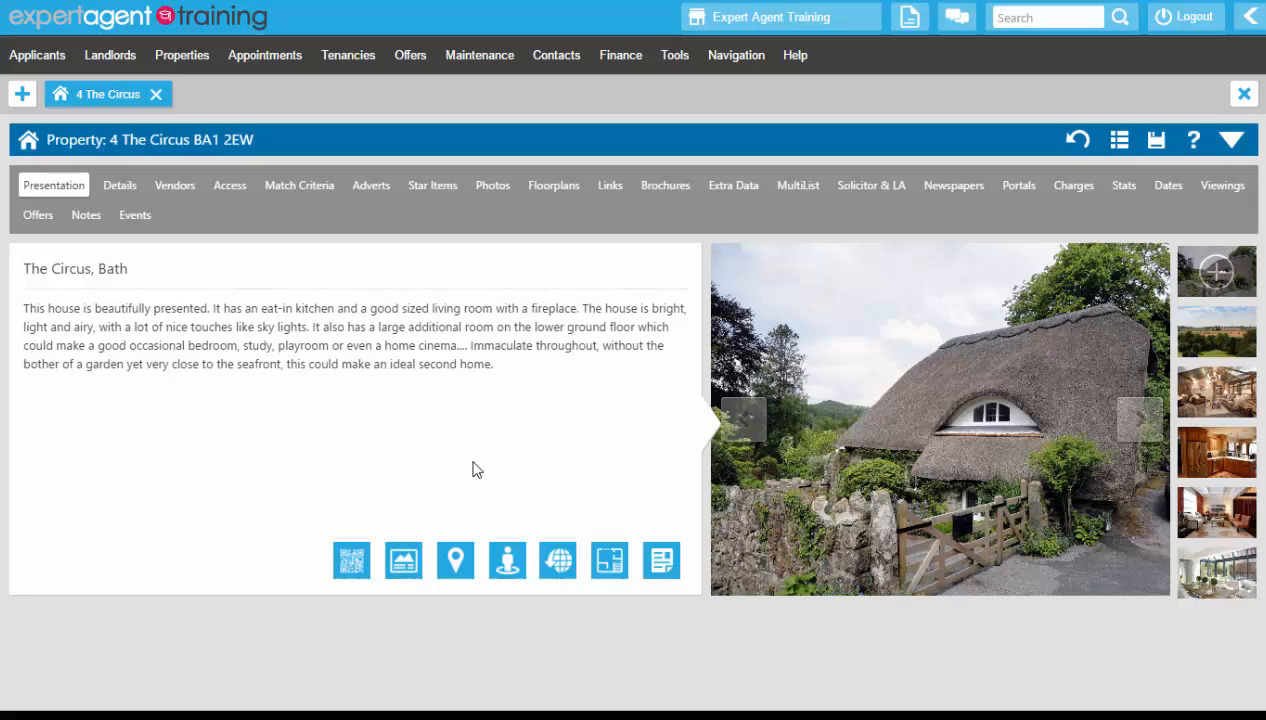
pyautogui.moveTo(480, 464)
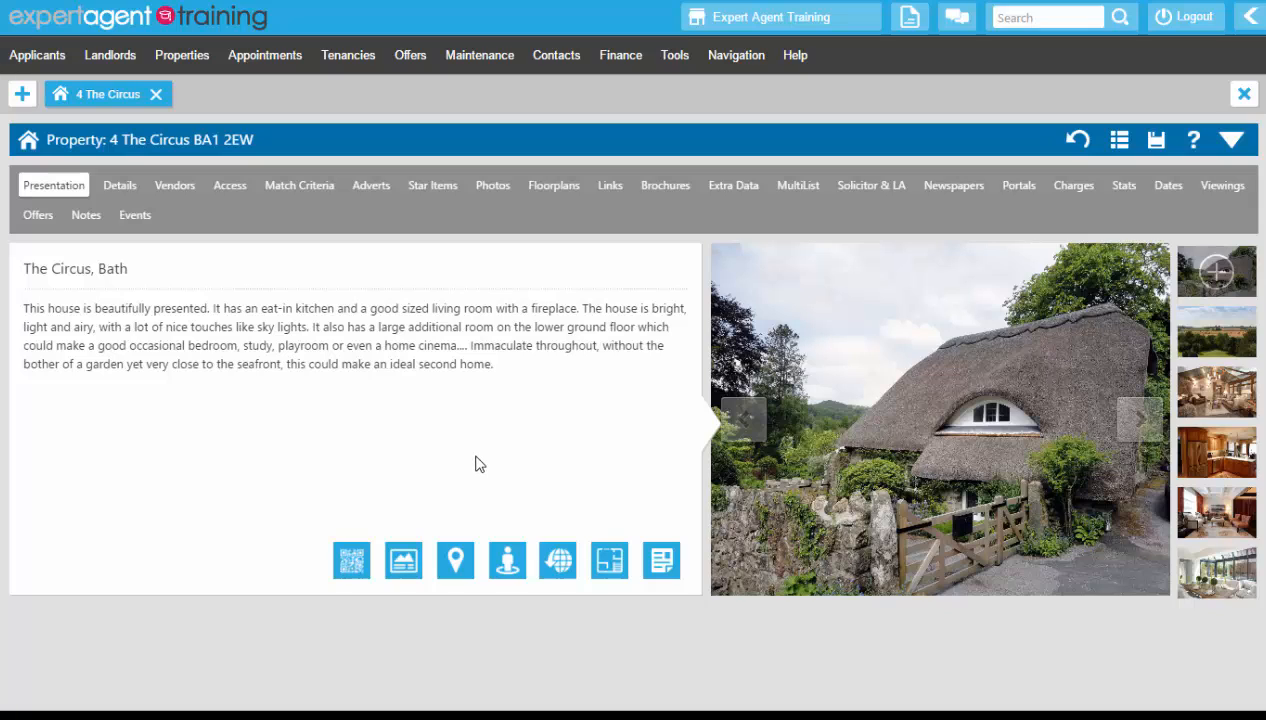
pyautogui.moveTo(512, 452)
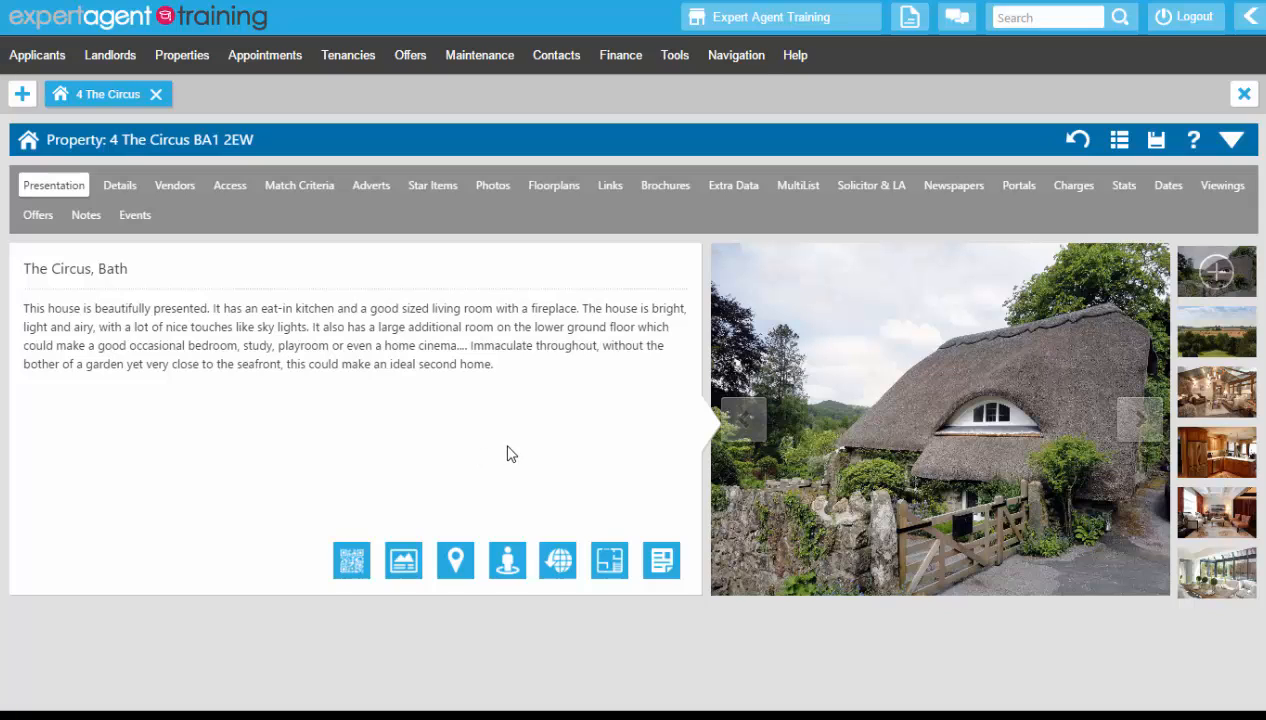
pyautogui.moveTo(520, 454)
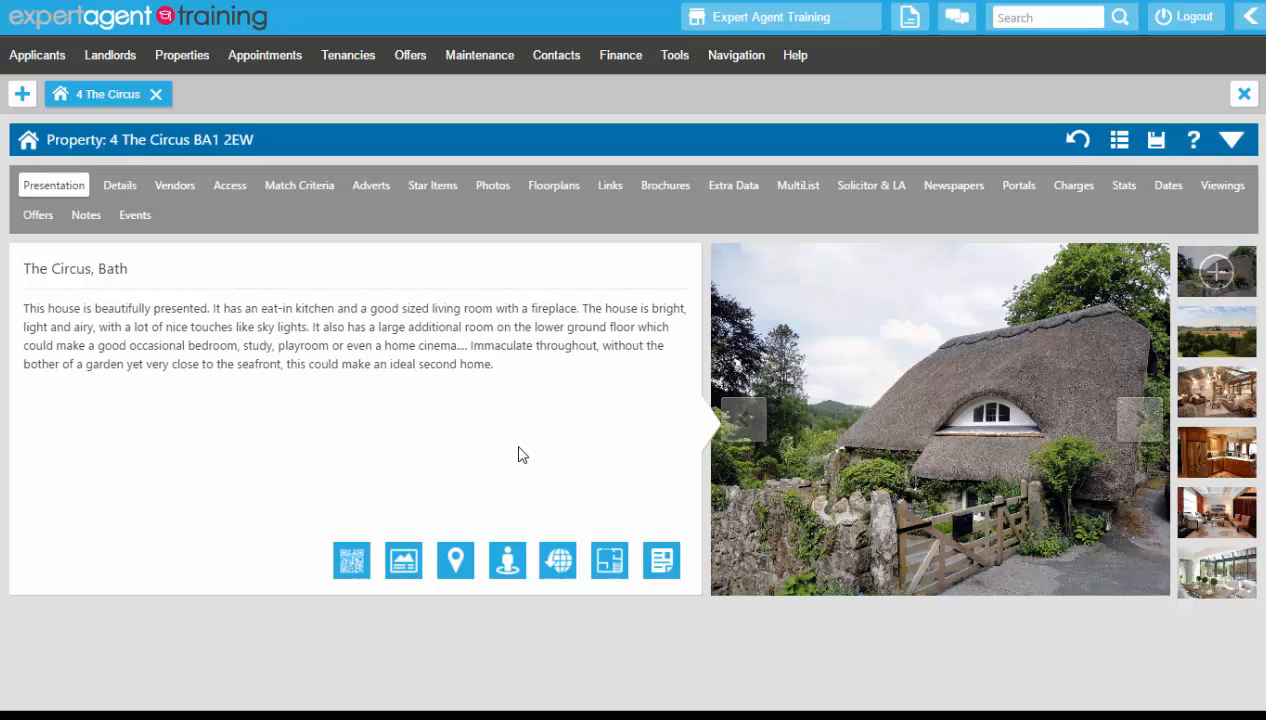
pyautogui.moveTo(520, 430)
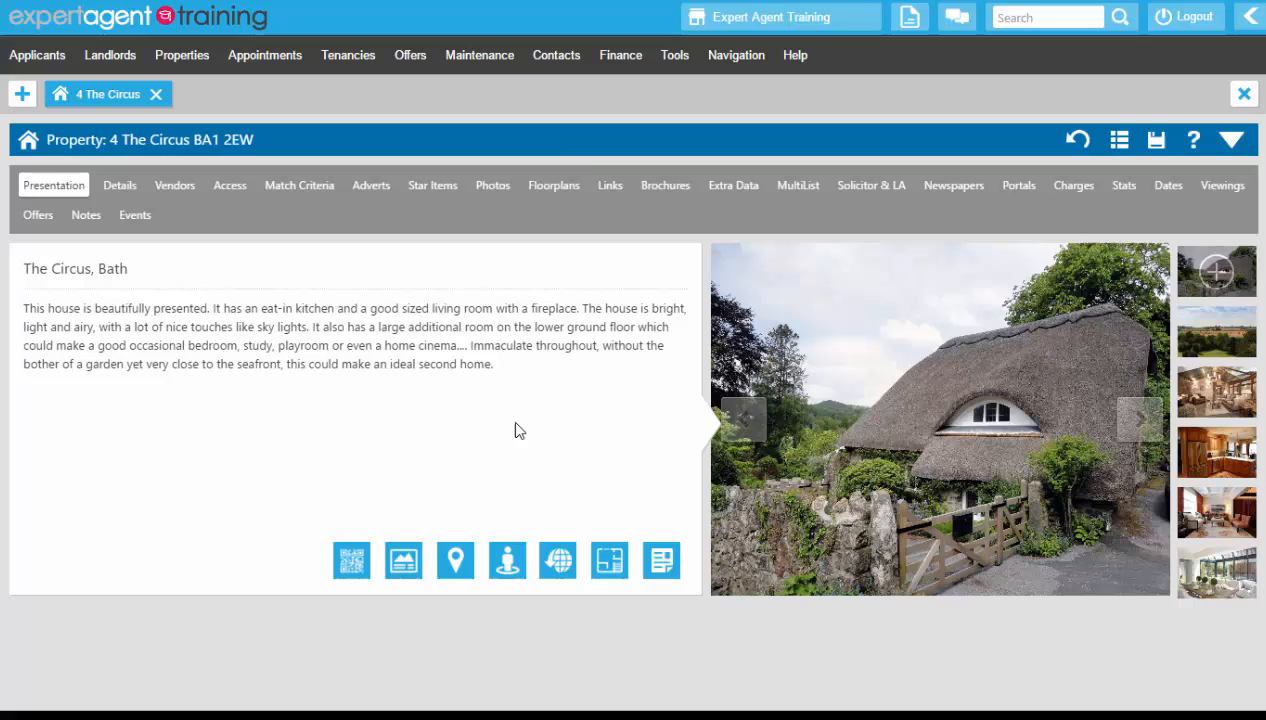
pyautogui.click(1232, 140)
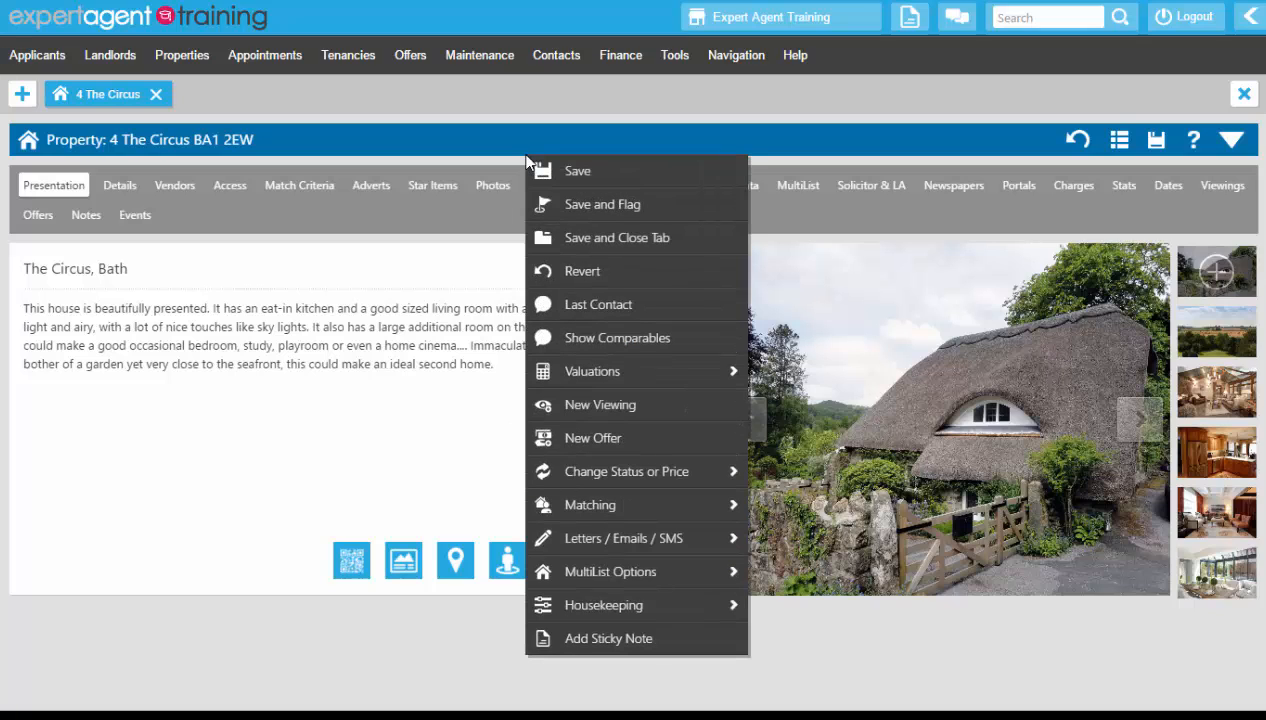
pyautogui.moveTo(528, 168)
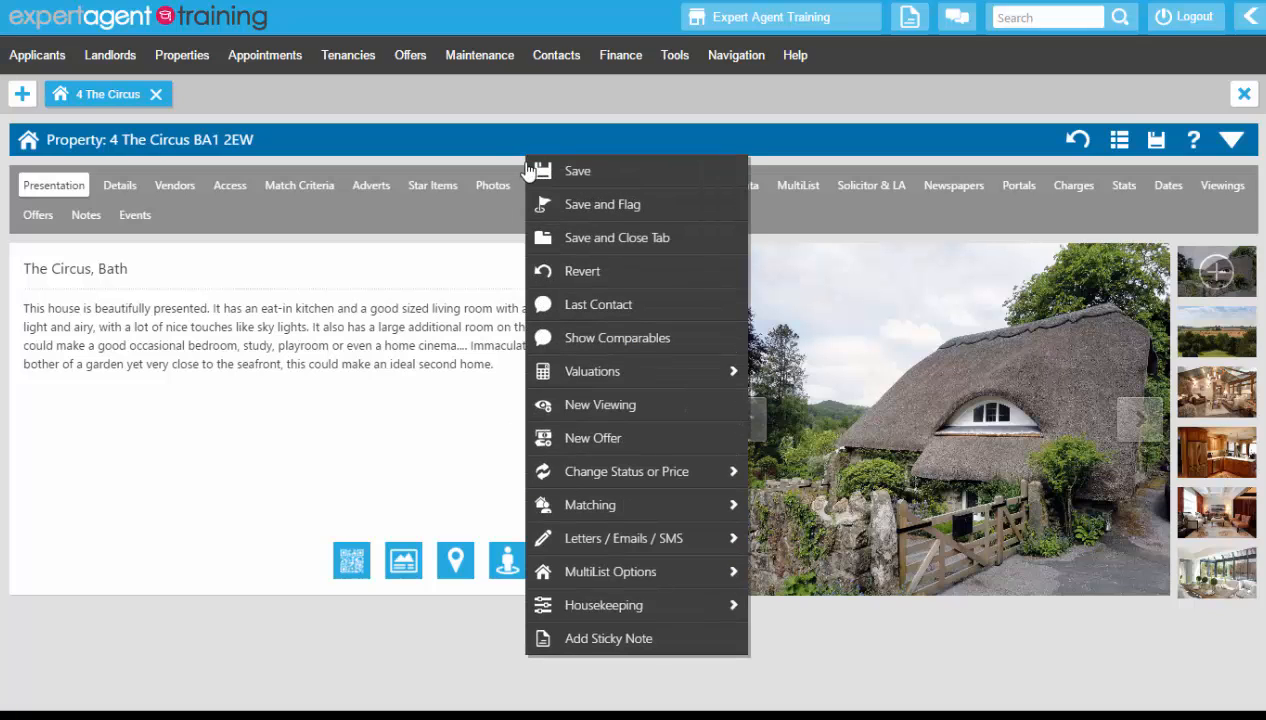
pyautogui.moveTo(636, 538)
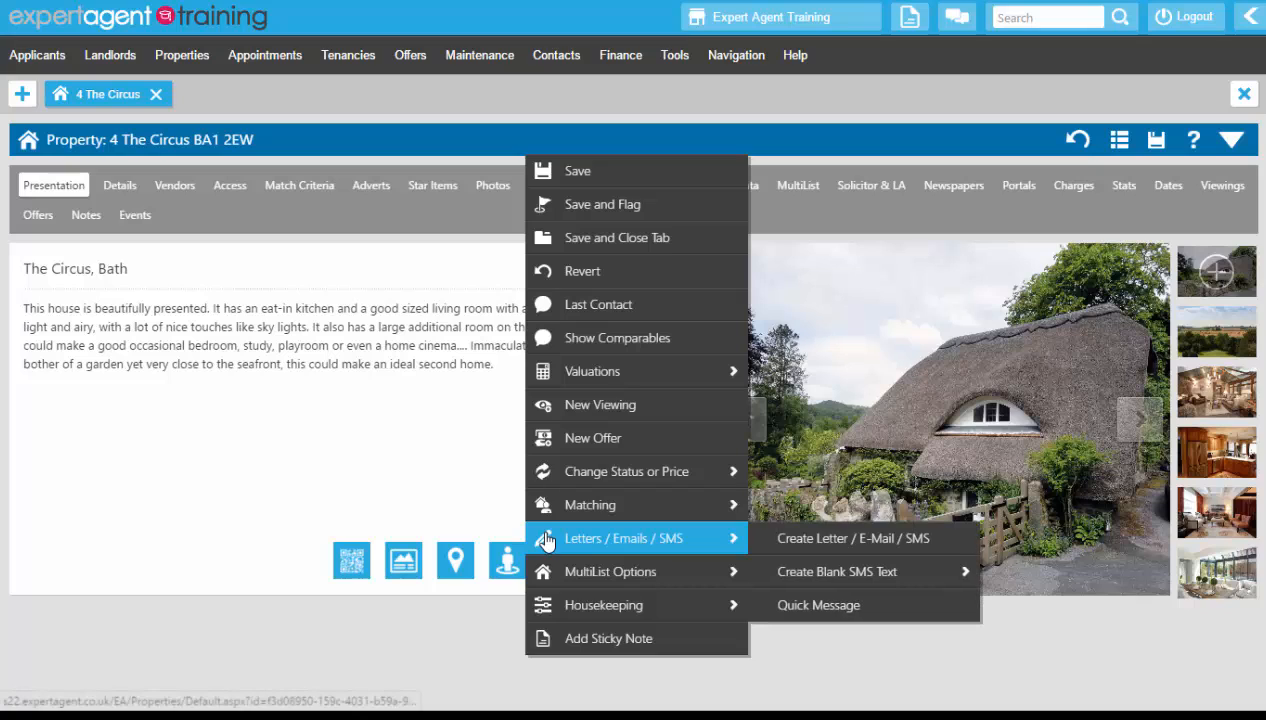
pyautogui.moveTo(590, 504)
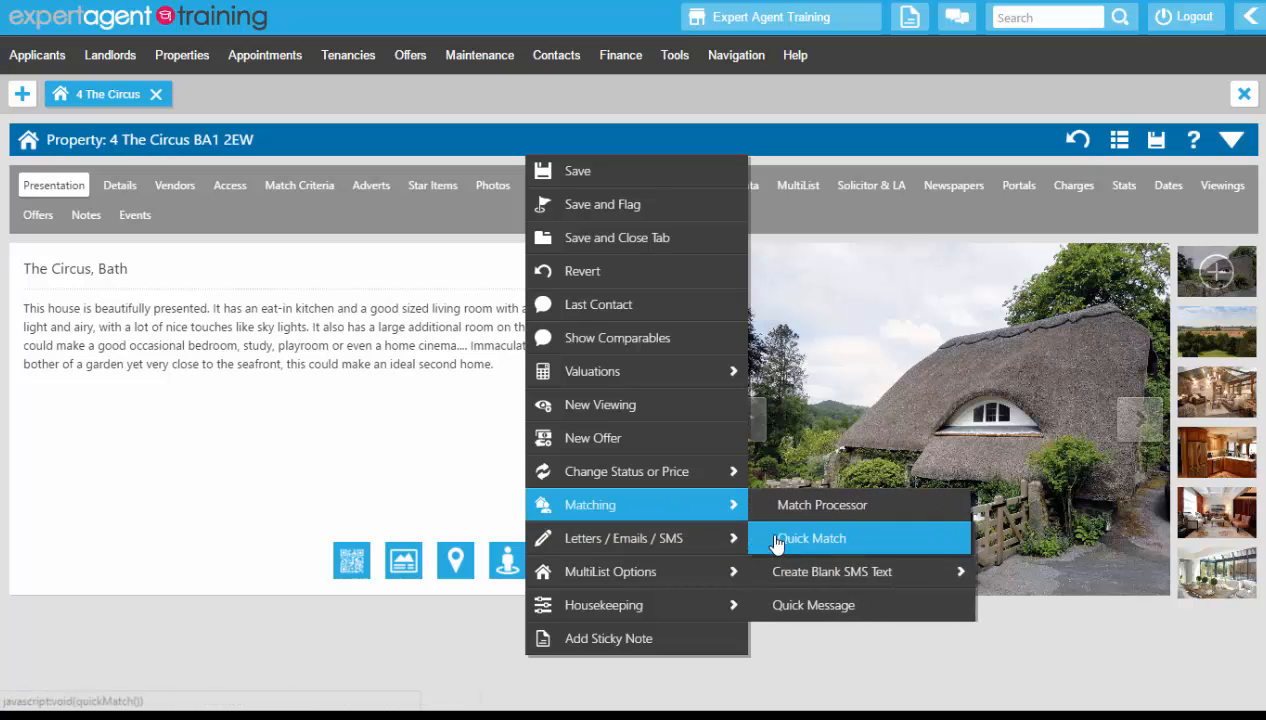
pyautogui.moveTo(624, 538)
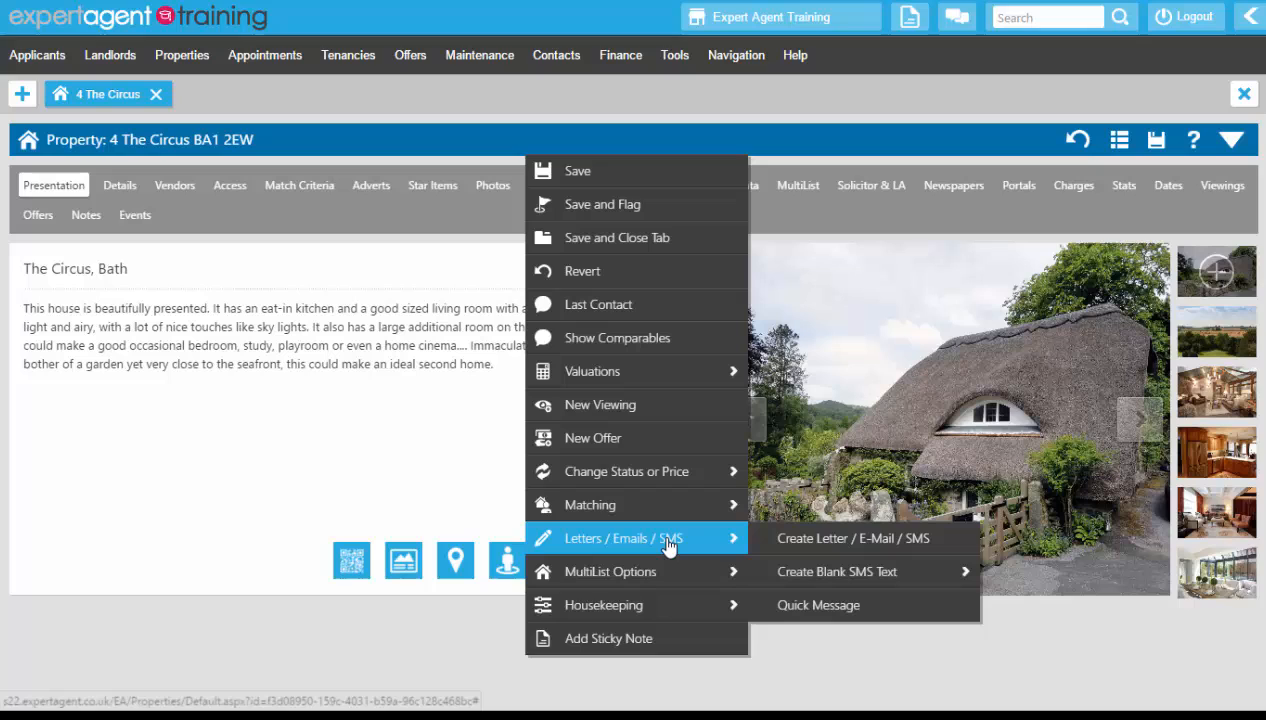
pyautogui.click(852, 538)
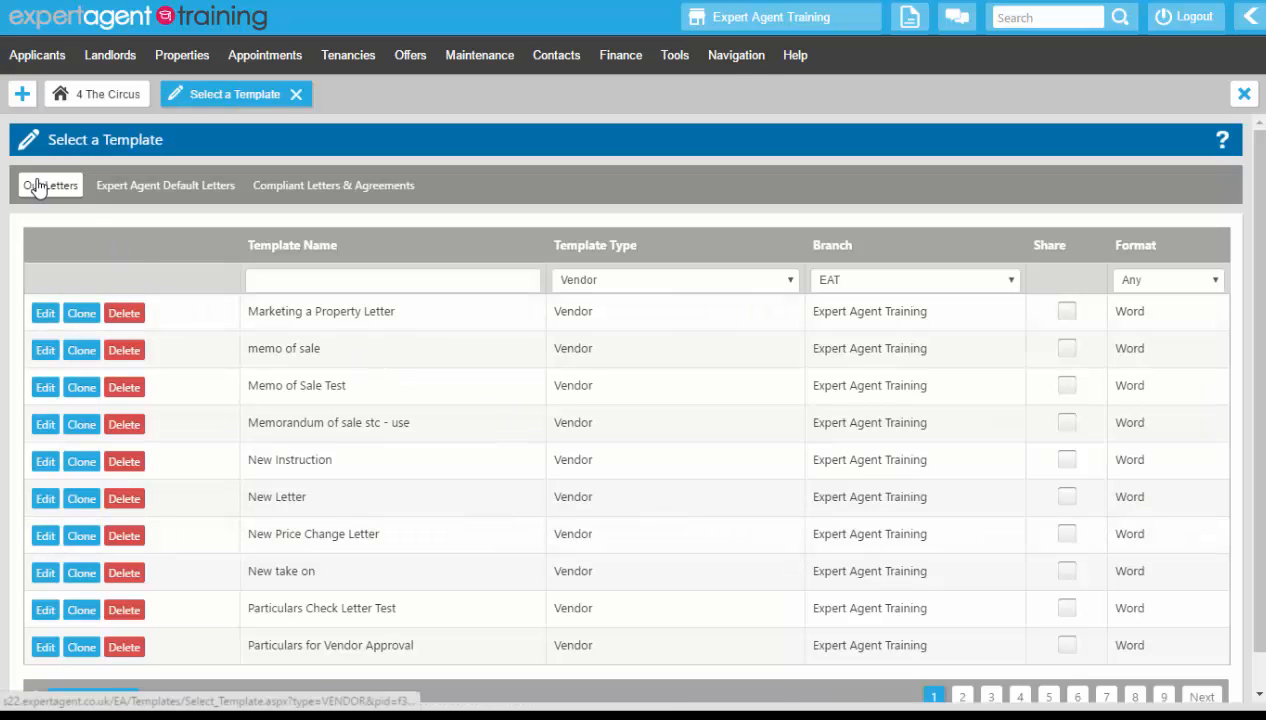
# Step: Filter the agency's Our Letters templates by name '%price' to the price change letters
pyautogui.click(48, 184)
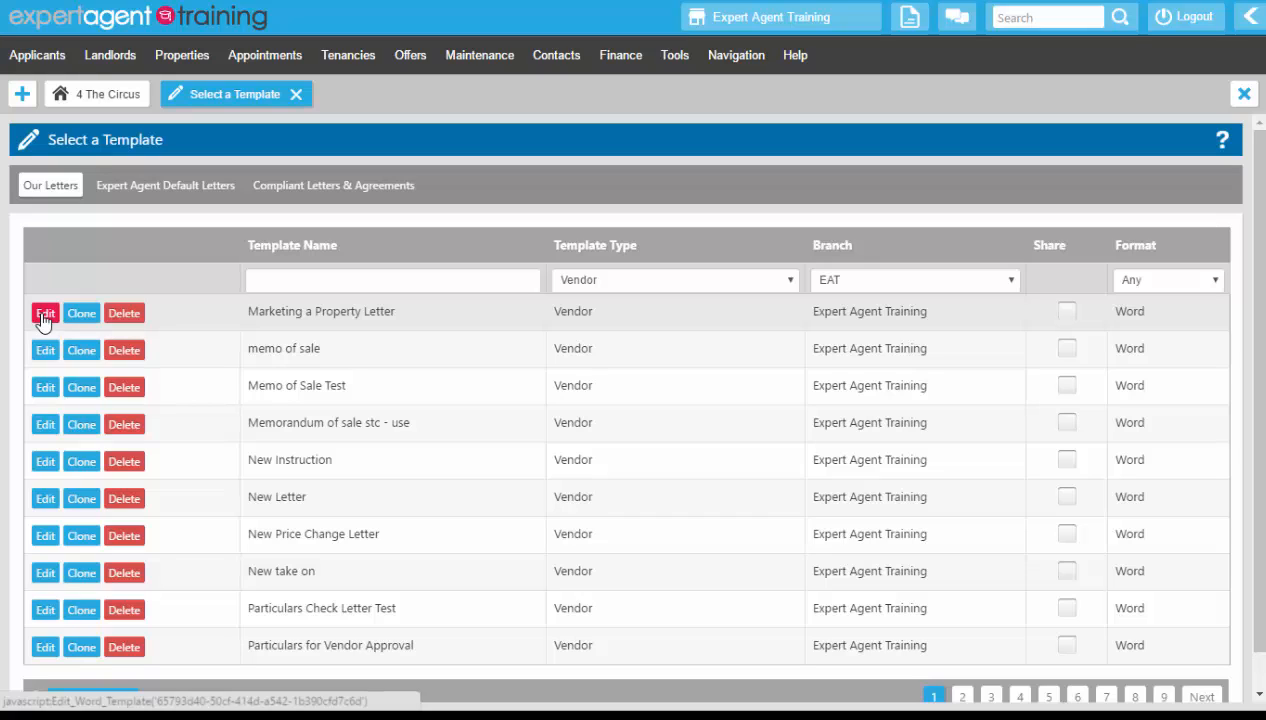
pyautogui.moveTo(124, 312)
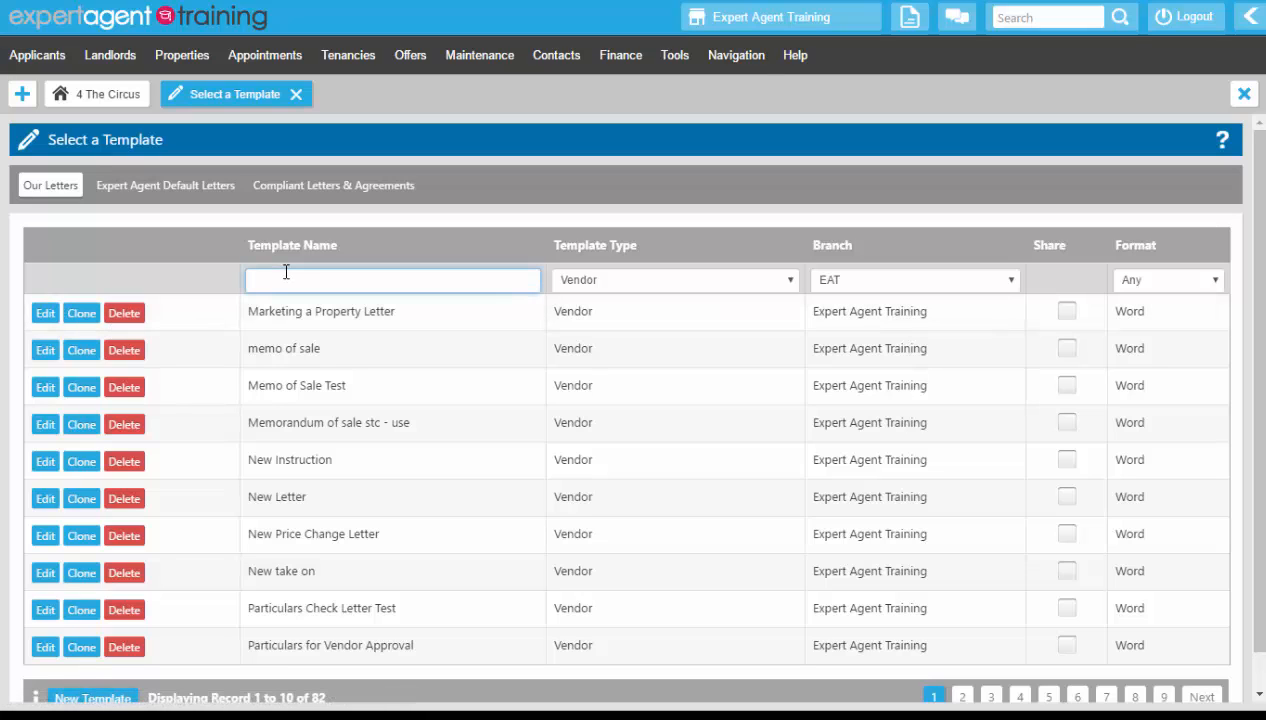
pyautogui.write('%price')
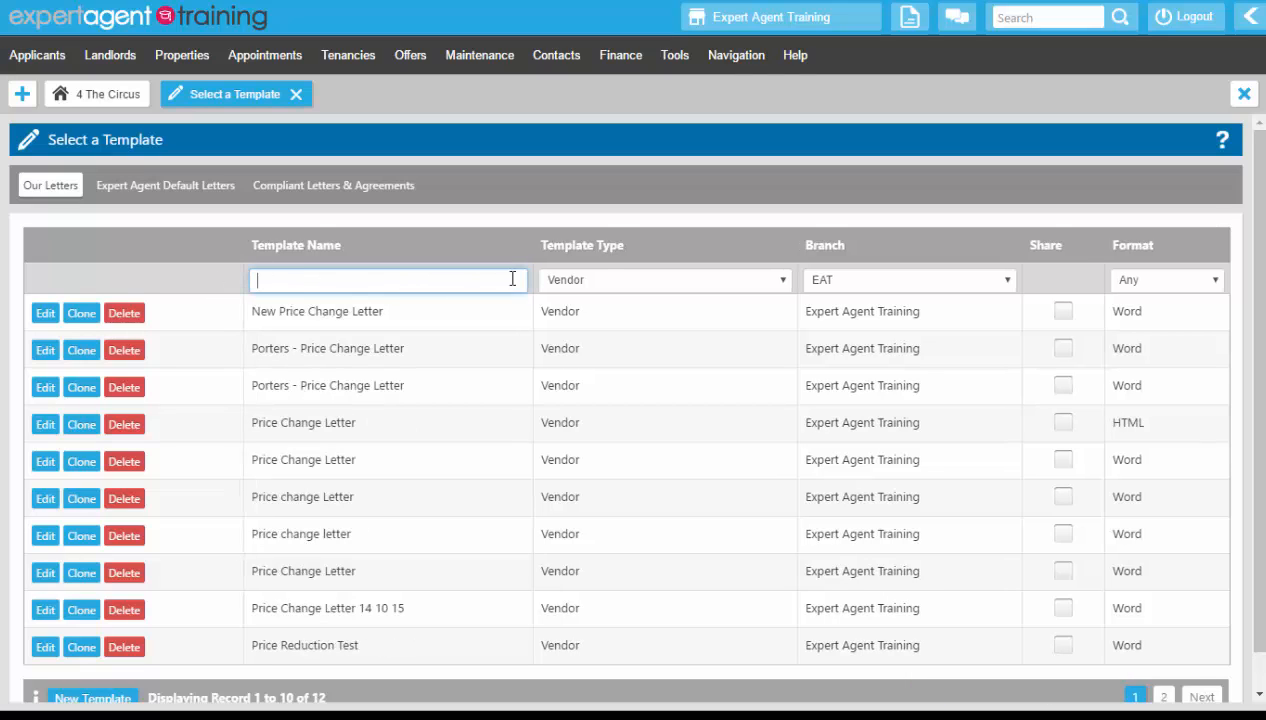
# Step: Clear the name filter, keeping Template Type Vendor and Branch EAT, to list all 82 templates
pyautogui.click(664, 280)
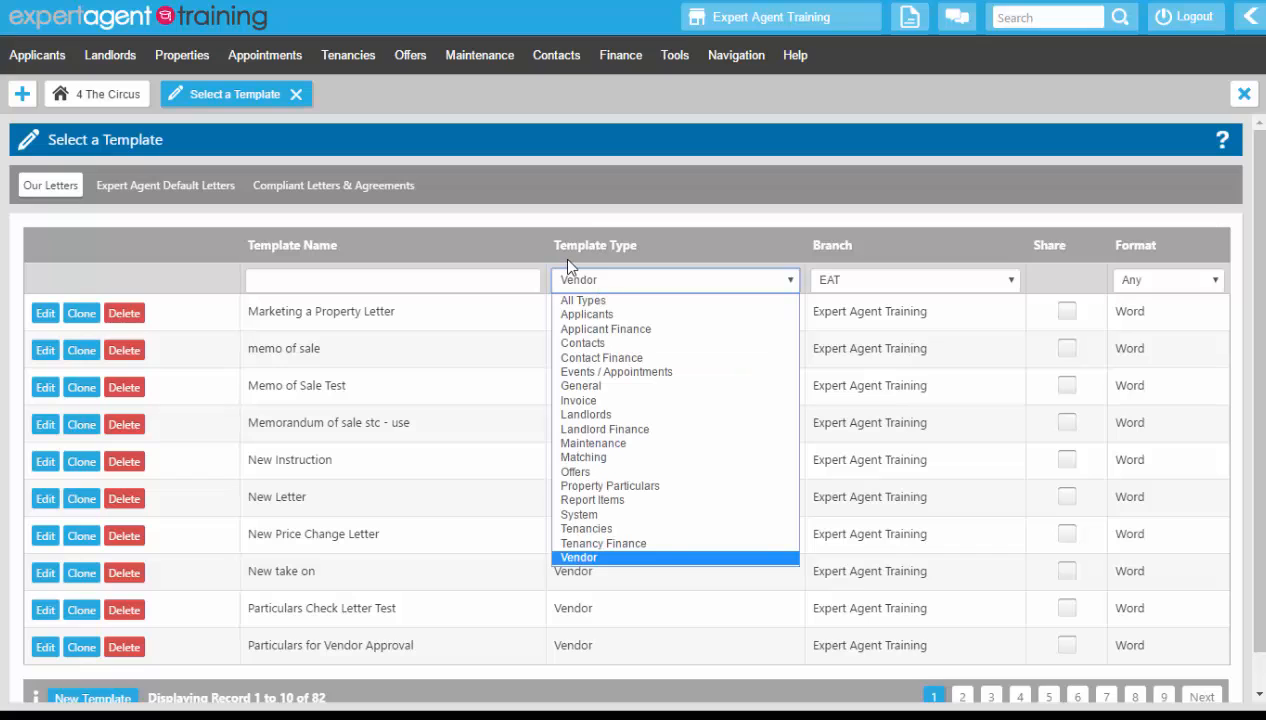
pyautogui.moveTo(588, 314)
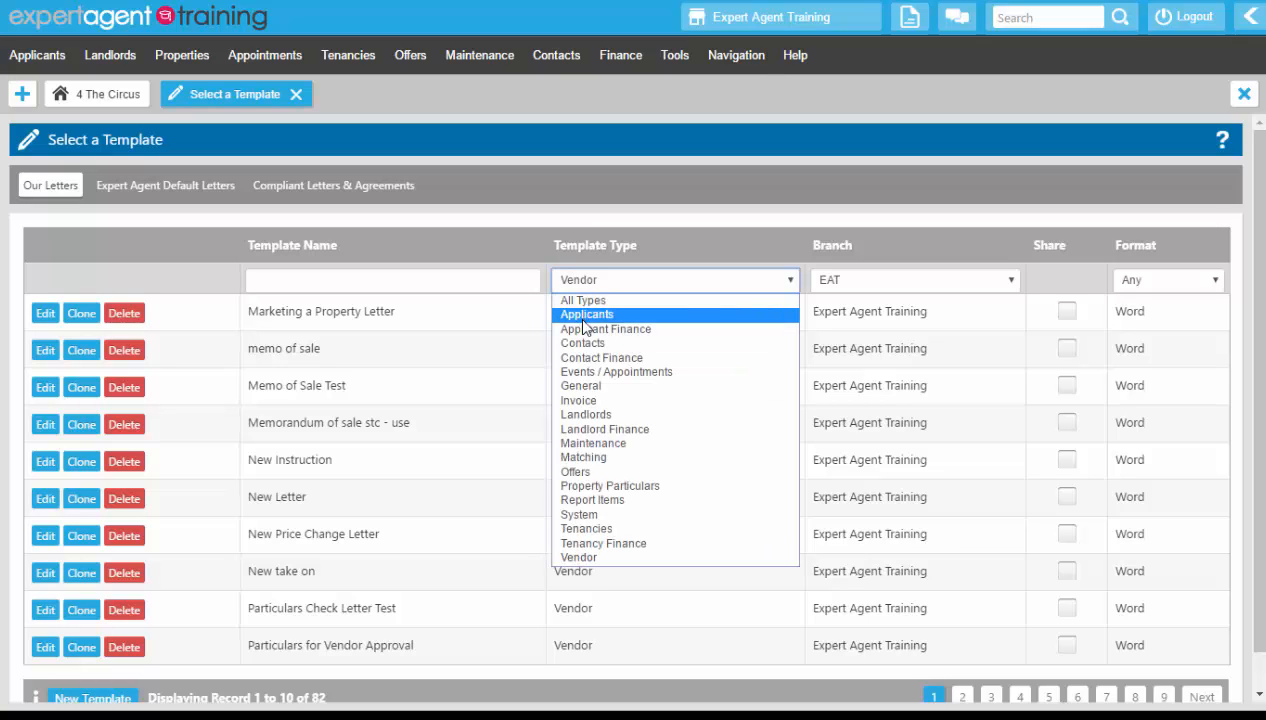
pyautogui.moveTo(576, 472)
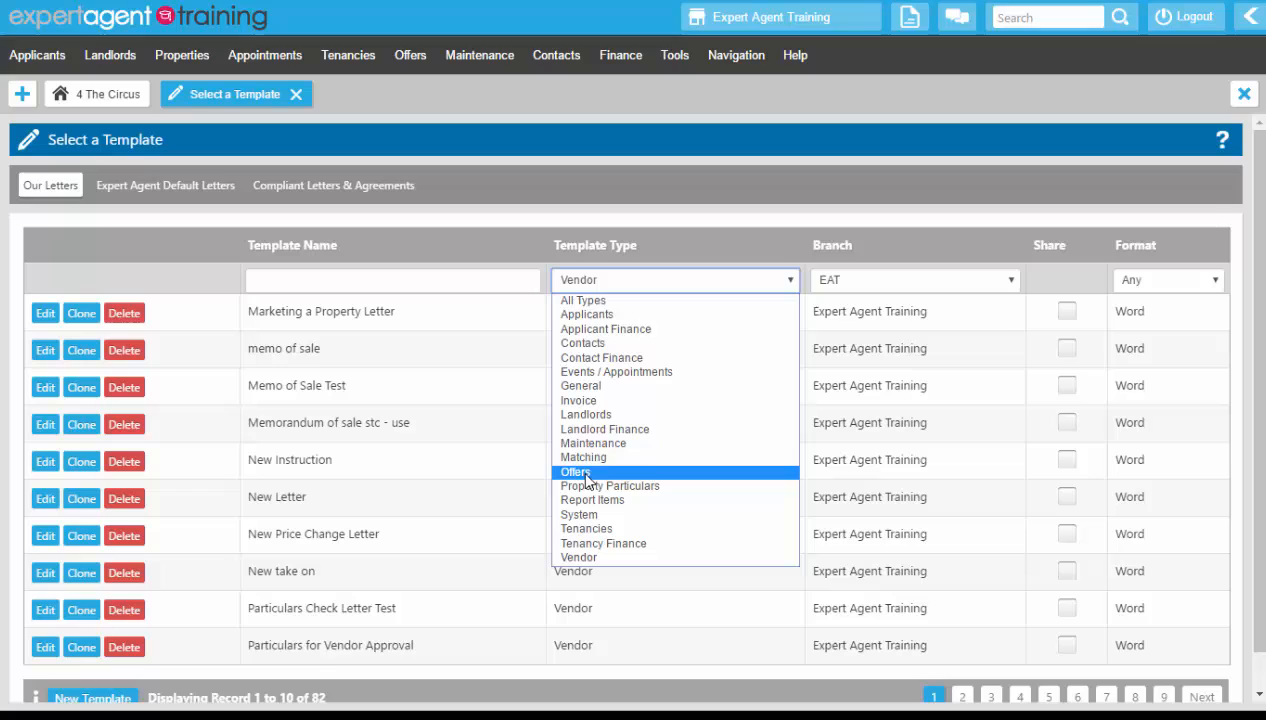
pyautogui.moveTo(578, 556)
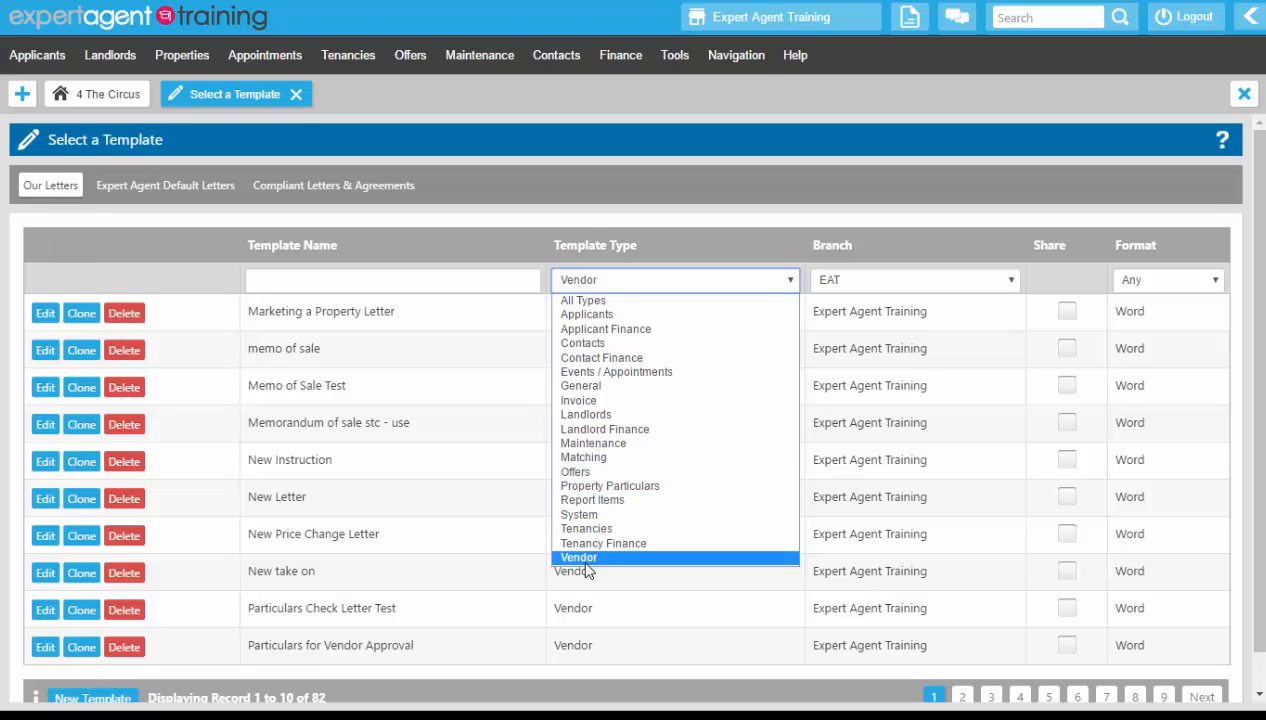
pyautogui.click(578, 556)
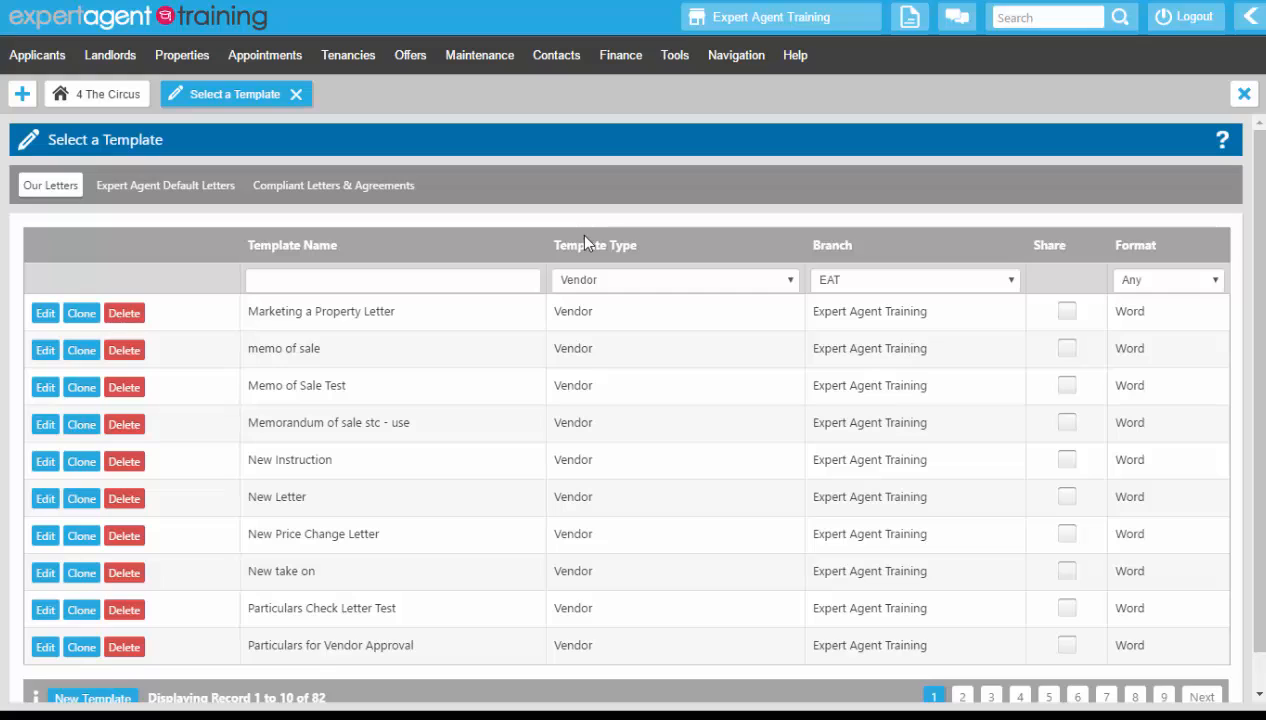
pyautogui.click(912, 280)
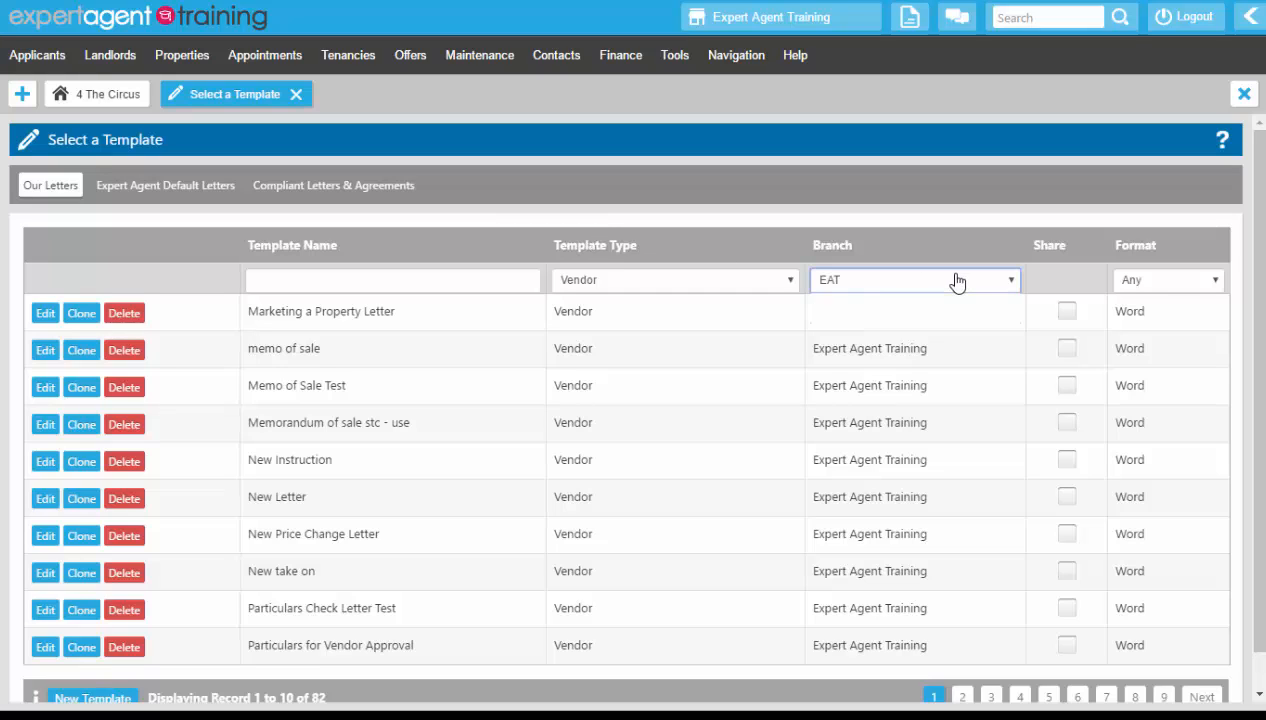
pyautogui.click(912, 280)
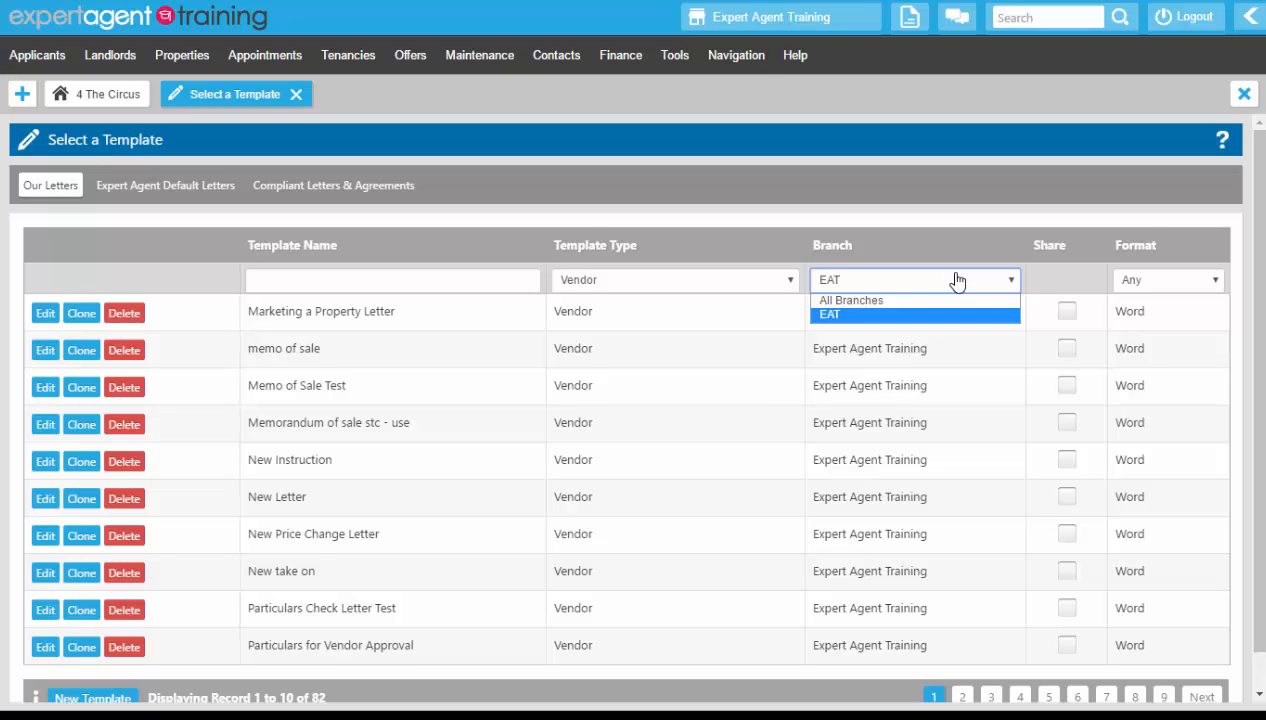
pyautogui.moveTo(948, 380)
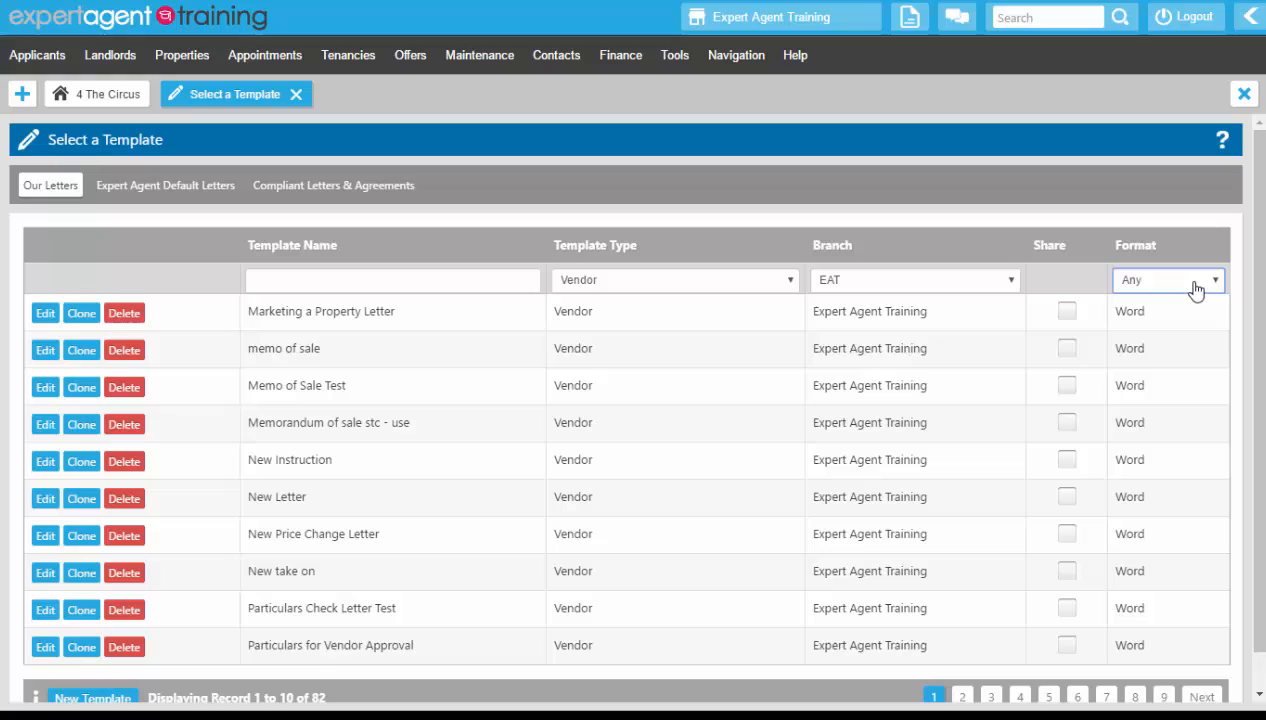
# Step: Set the Format filter to Word so only Word-format vendor templates are listed
pyautogui.click(1168, 280)
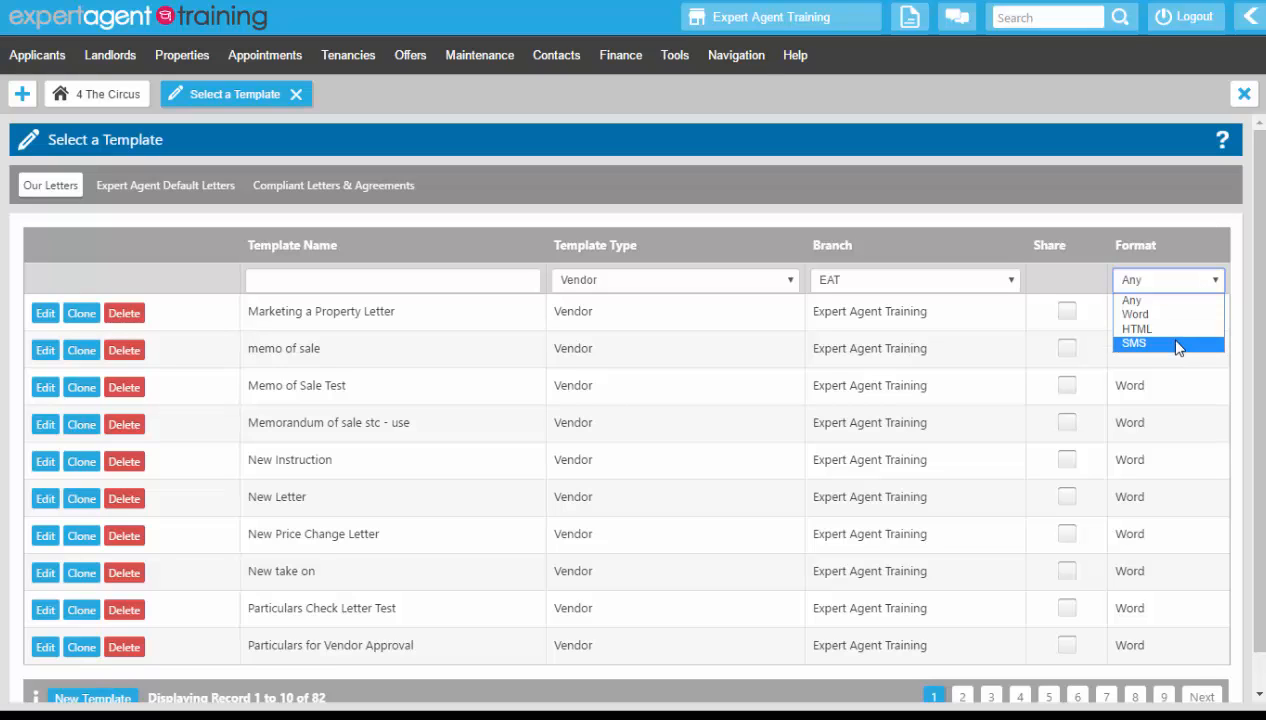
pyautogui.moveTo(1168, 314)
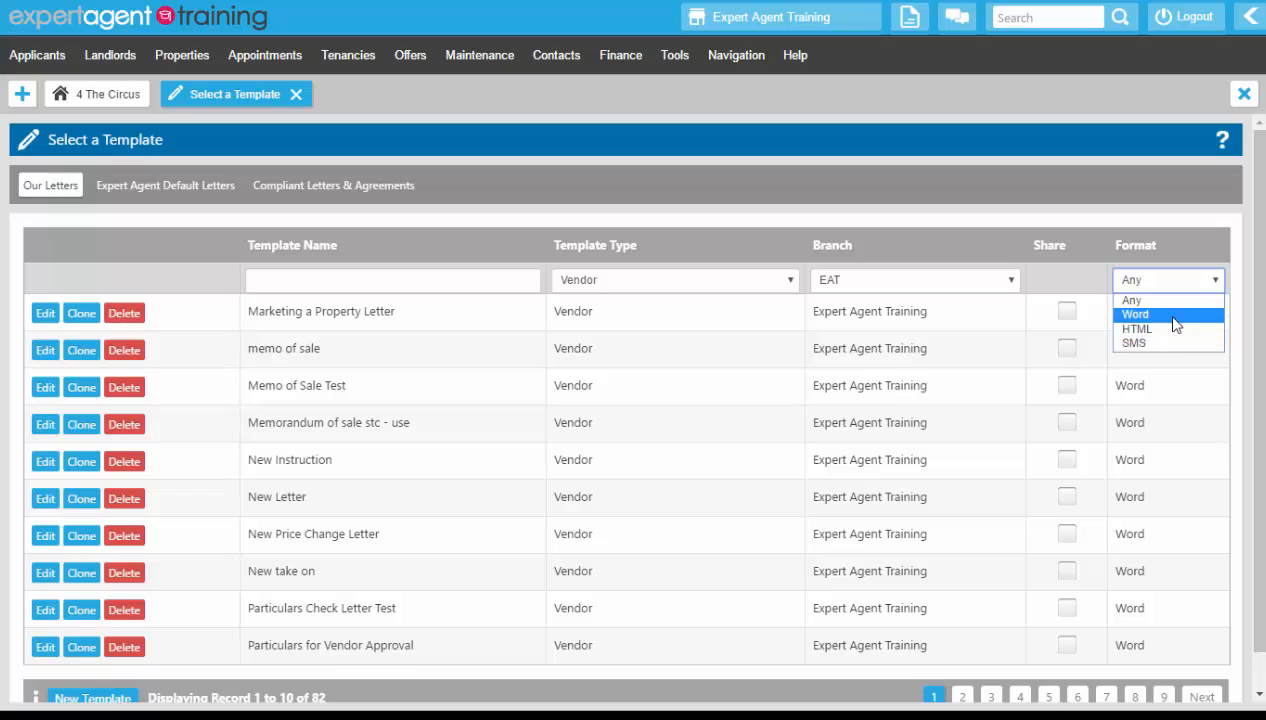
pyautogui.click(1136, 314)
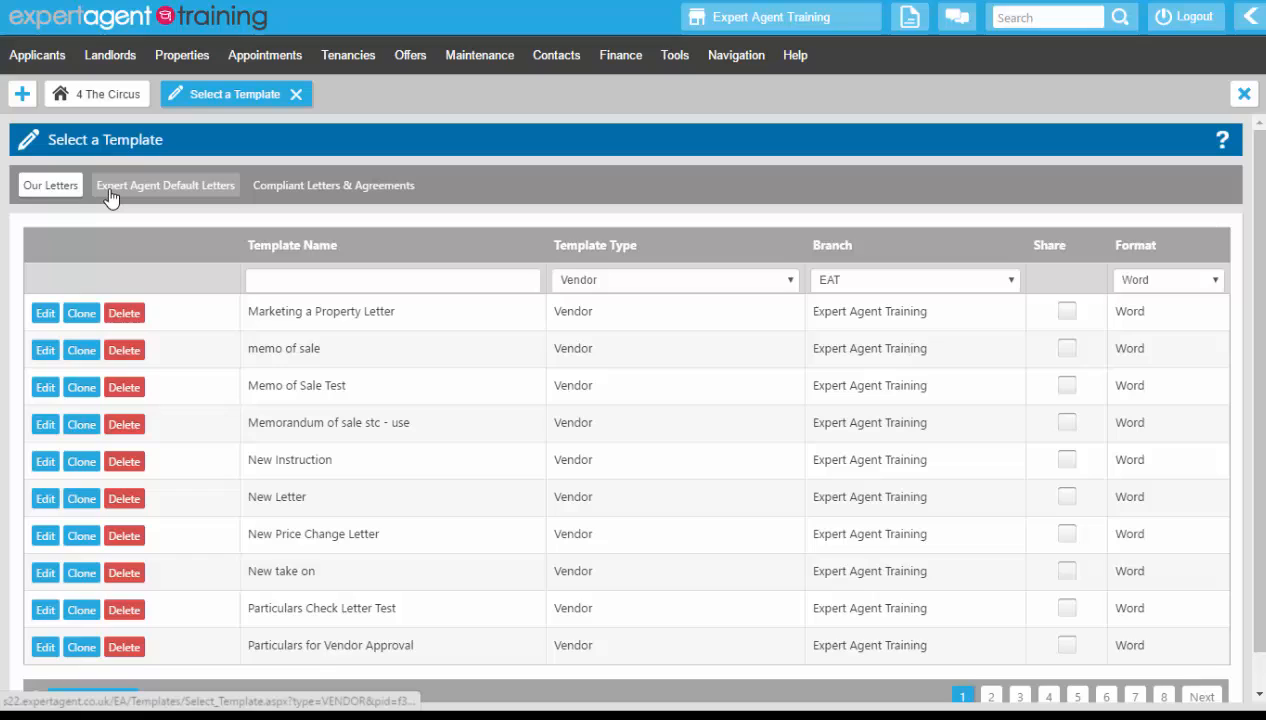
# Step: Switch to Expert Agent Default Letters, showing eight default vendor Word templates
pyautogui.click(166, 184)
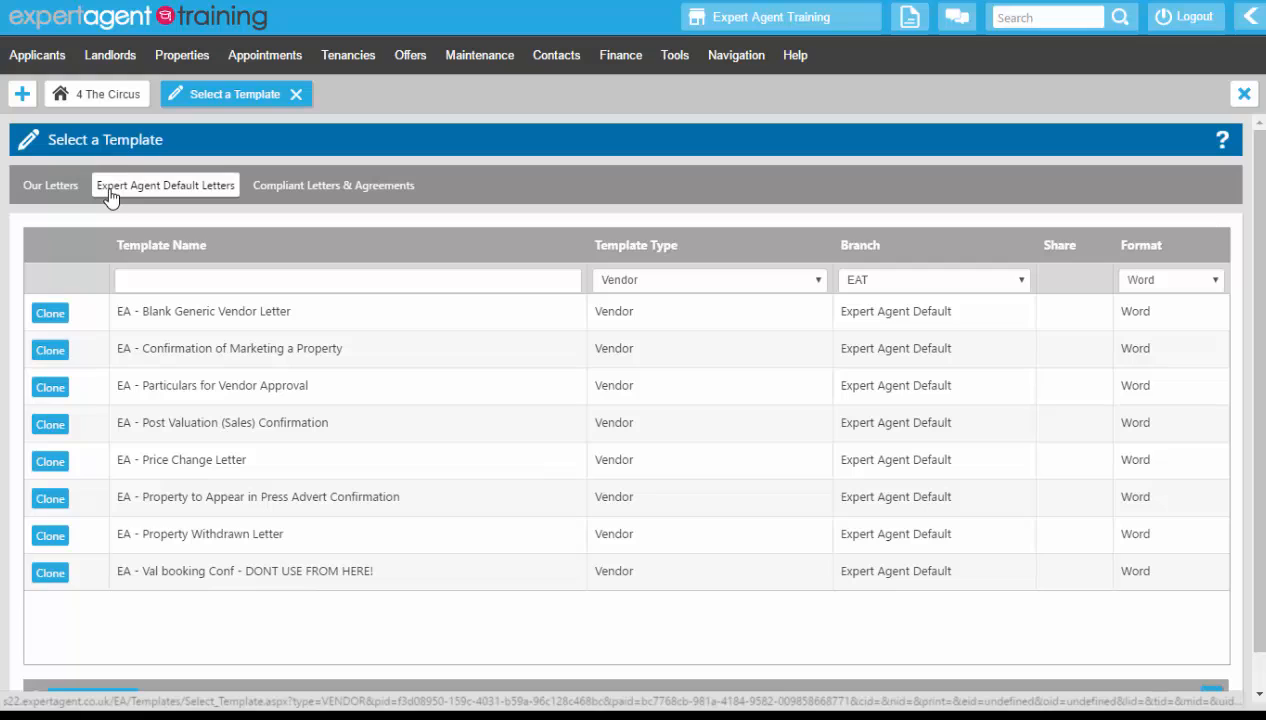
pyautogui.moveTo(98, 218)
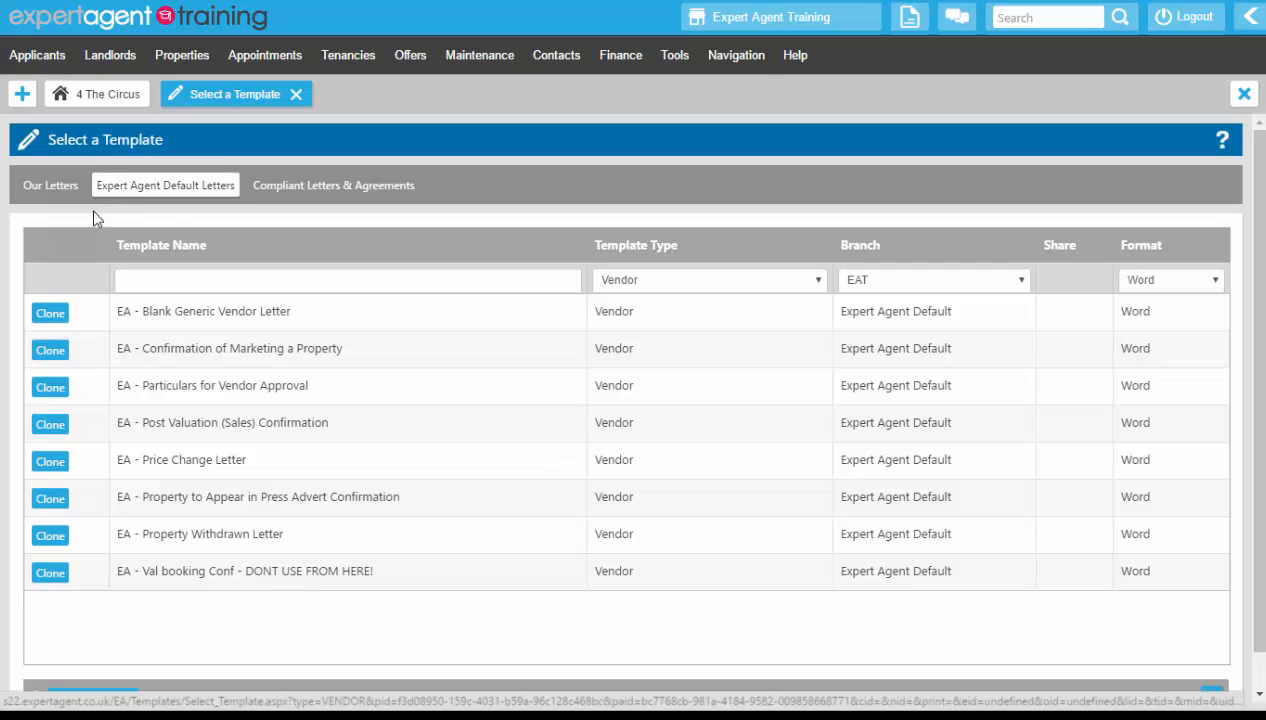
pyautogui.click(50, 312)
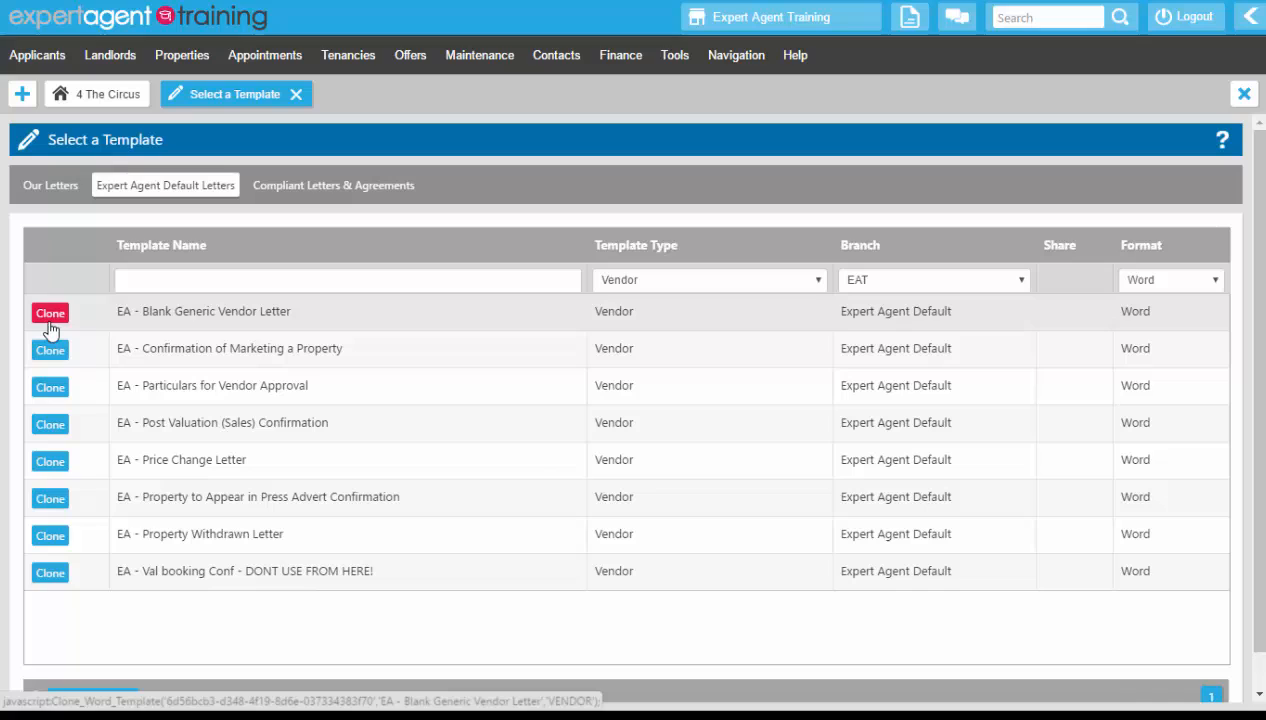
pyautogui.click(48, 312)
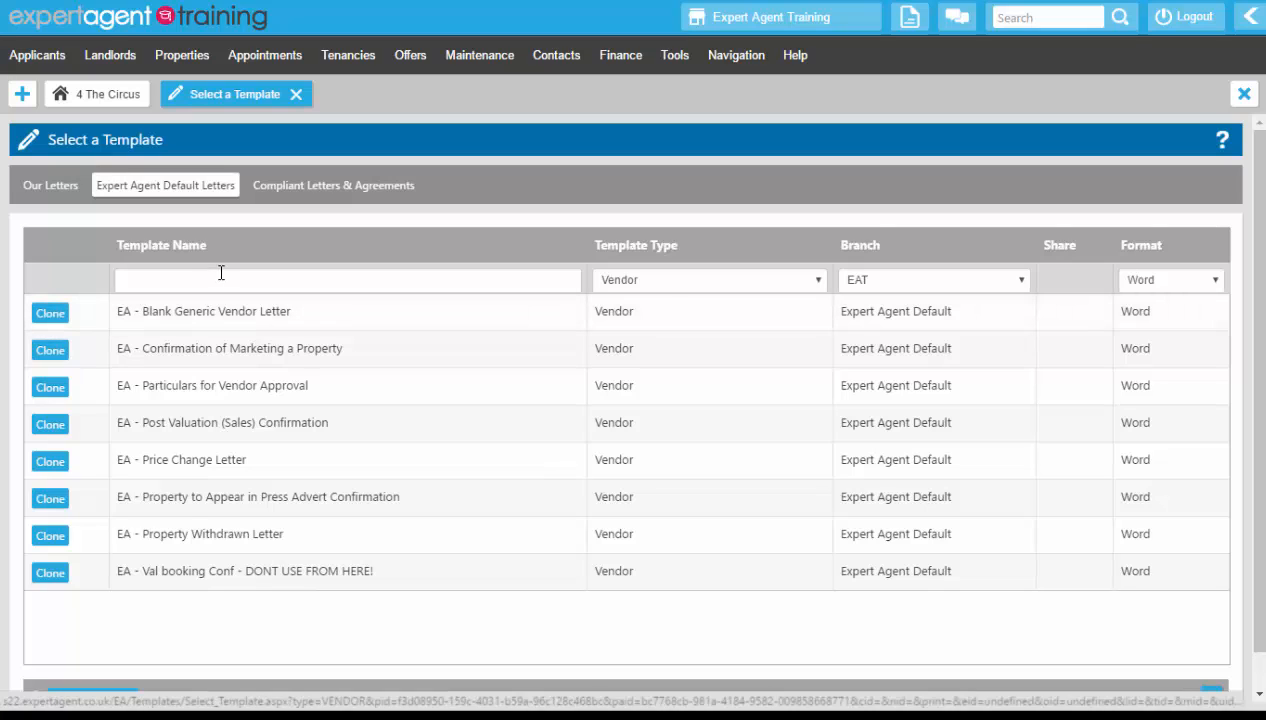
pyautogui.moveTo(876, 274)
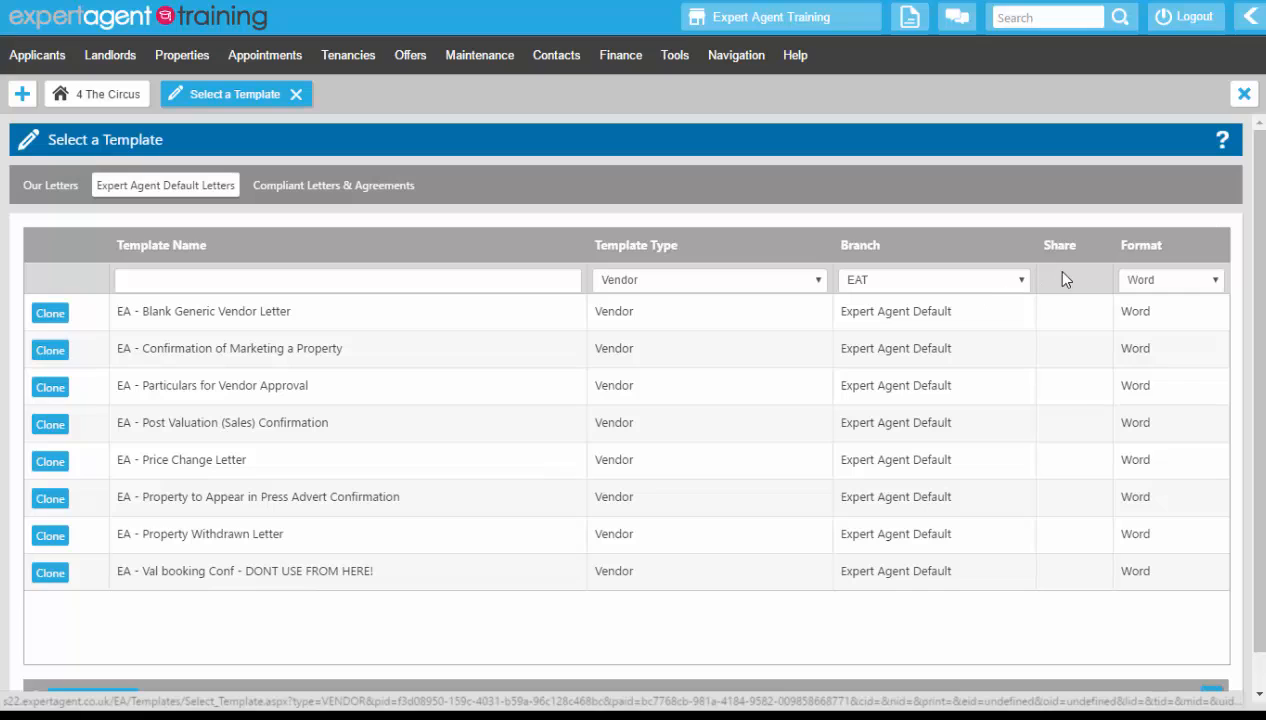
pyautogui.moveTo(1172, 298)
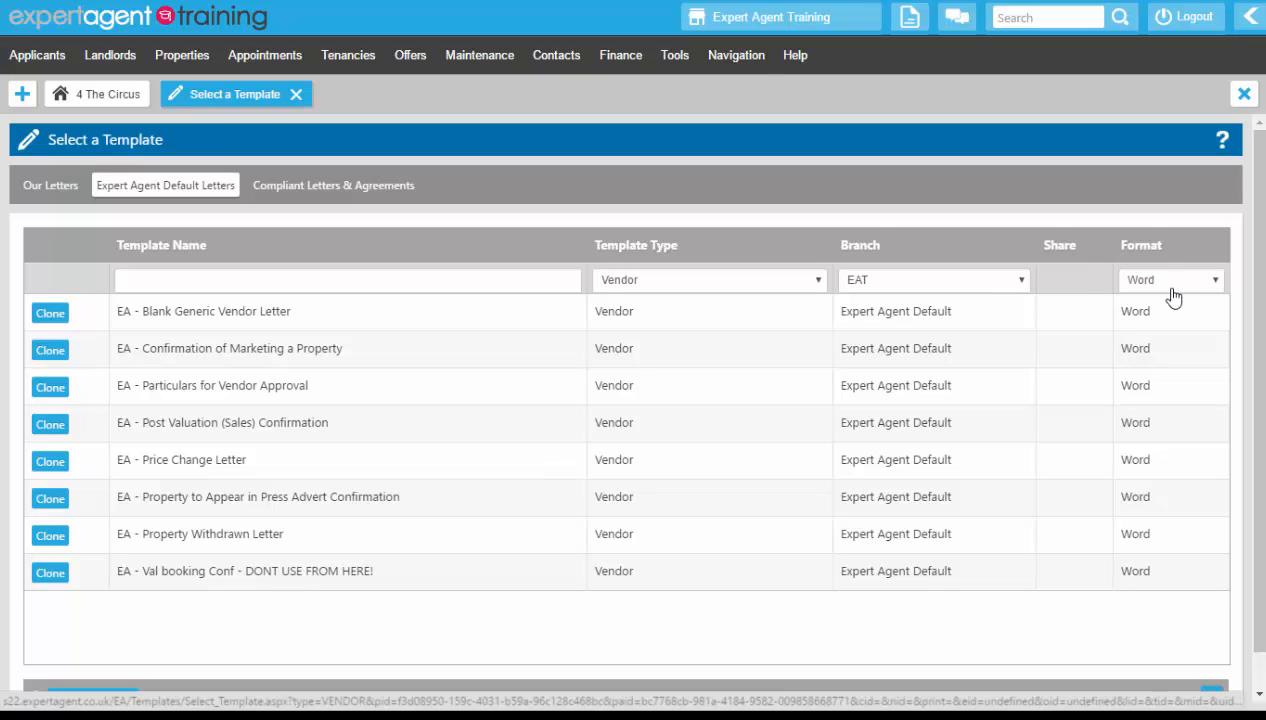
pyautogui.moveTo(1136, 290)
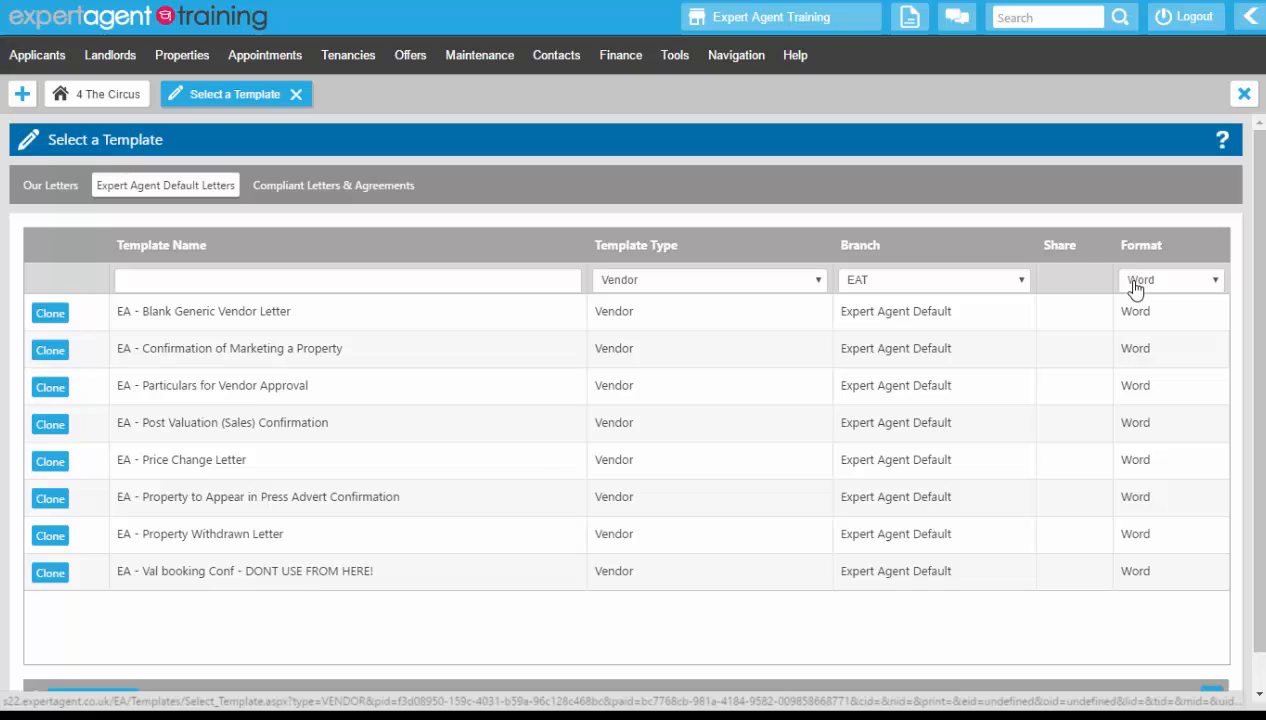
# Step: On Compliant Letters & Agreements set Template Type to All Types, browse, then return to default letters
pyautogui.click(332, 184)
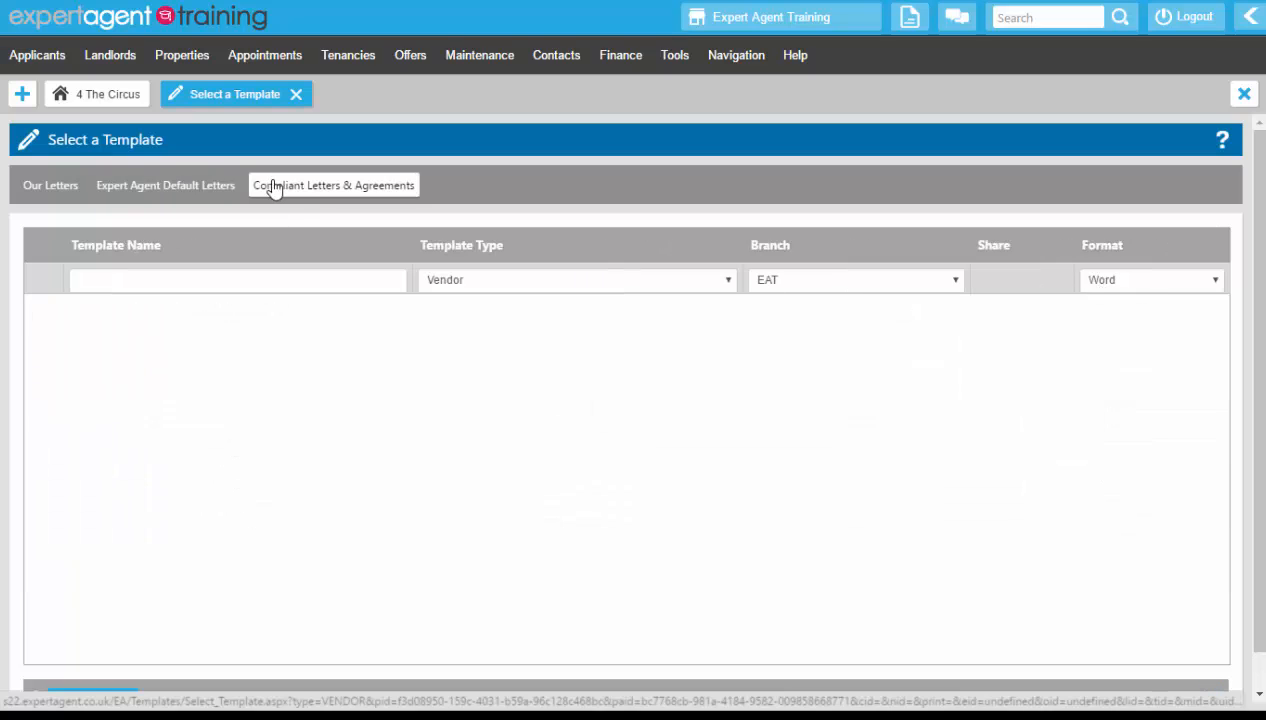
pyautogui.click(576, 280)
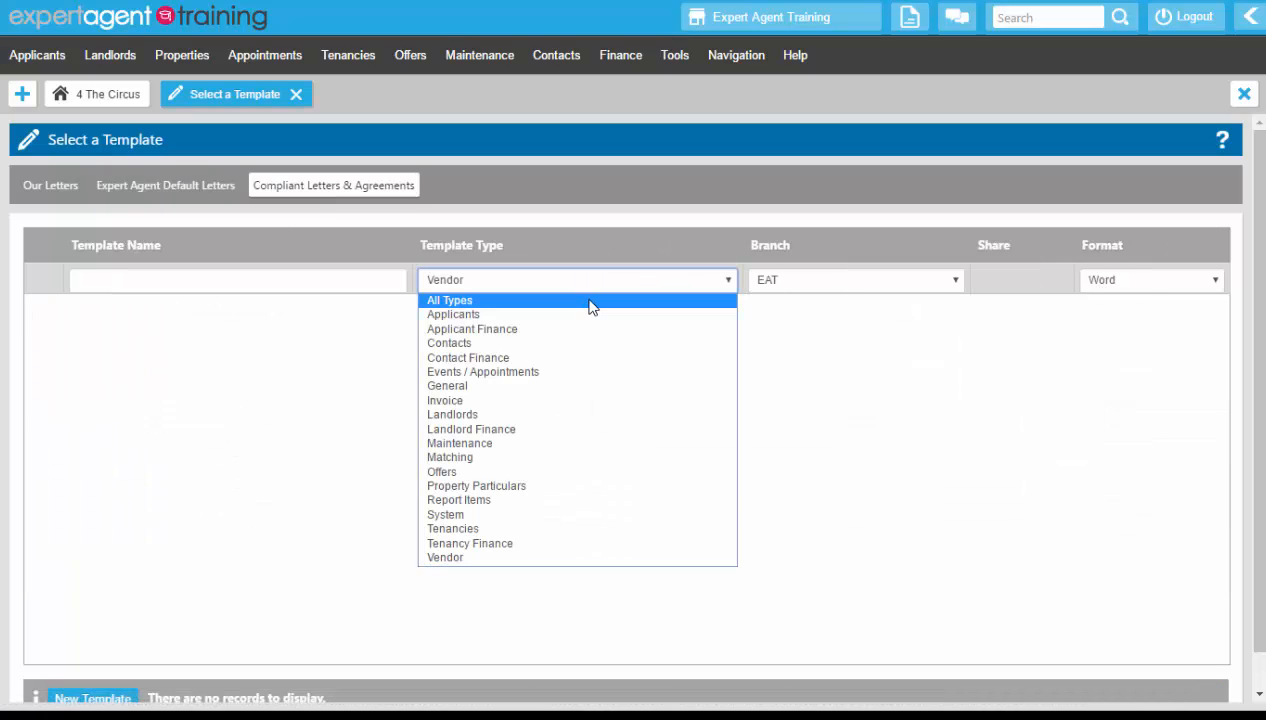
pyautogui.click(448, 300)
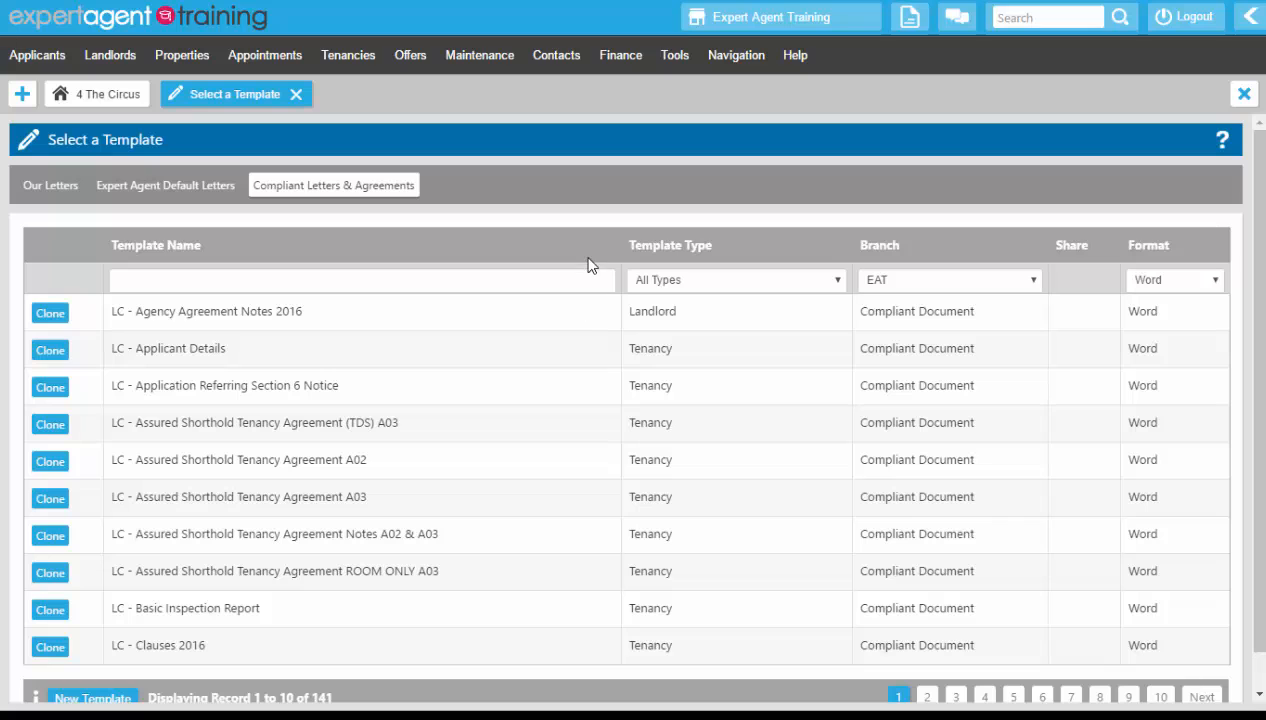
pyautogui.scroll(-3)
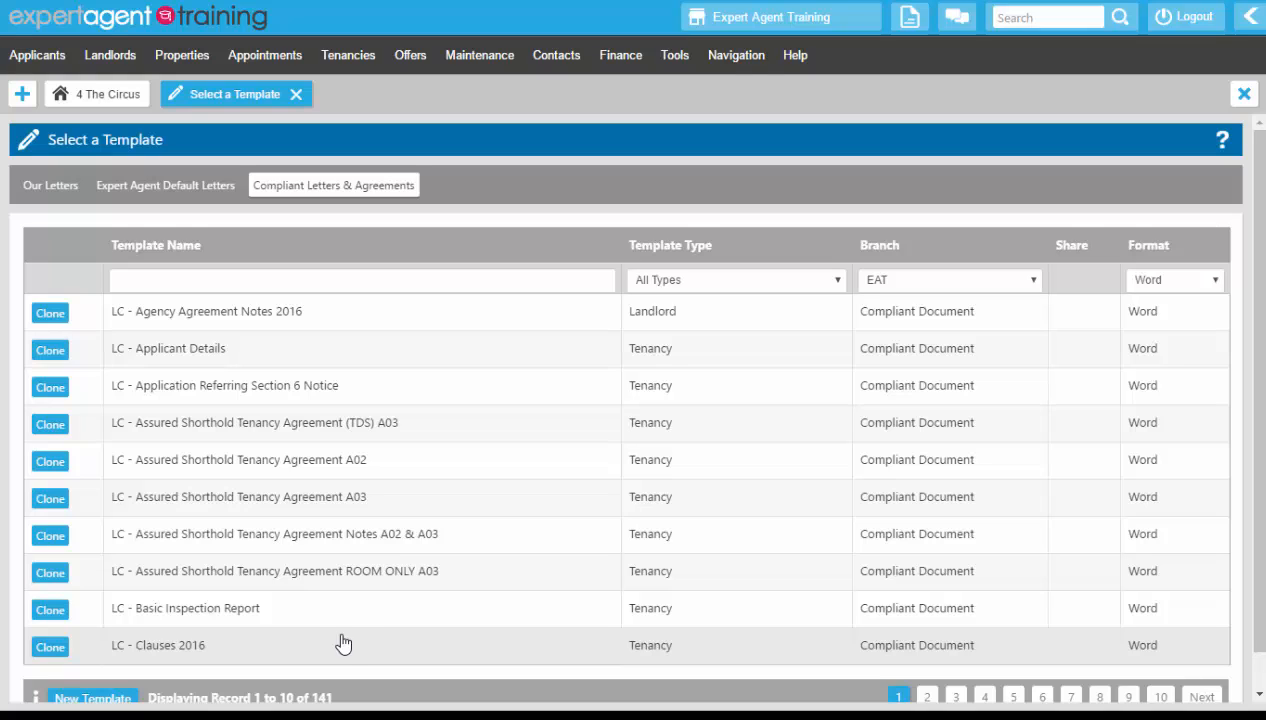
pyautogui.moveTo(228, 330)
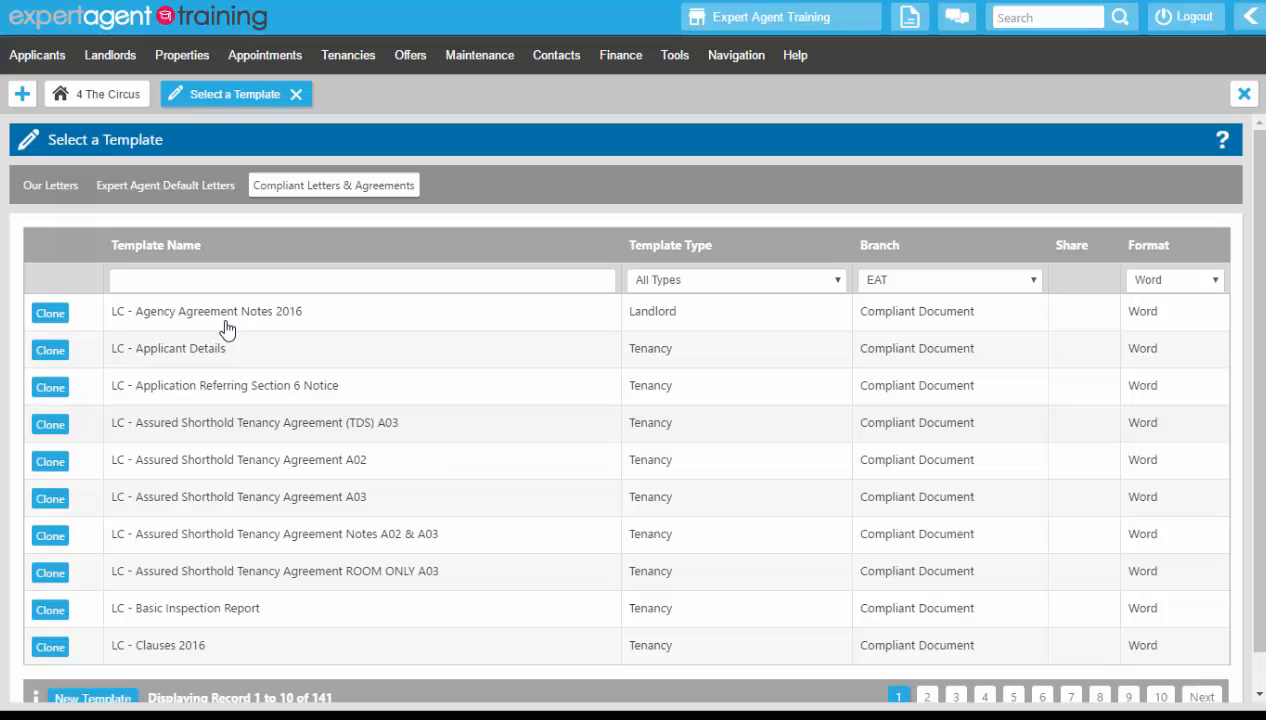
pyautogui.click(166, 184)
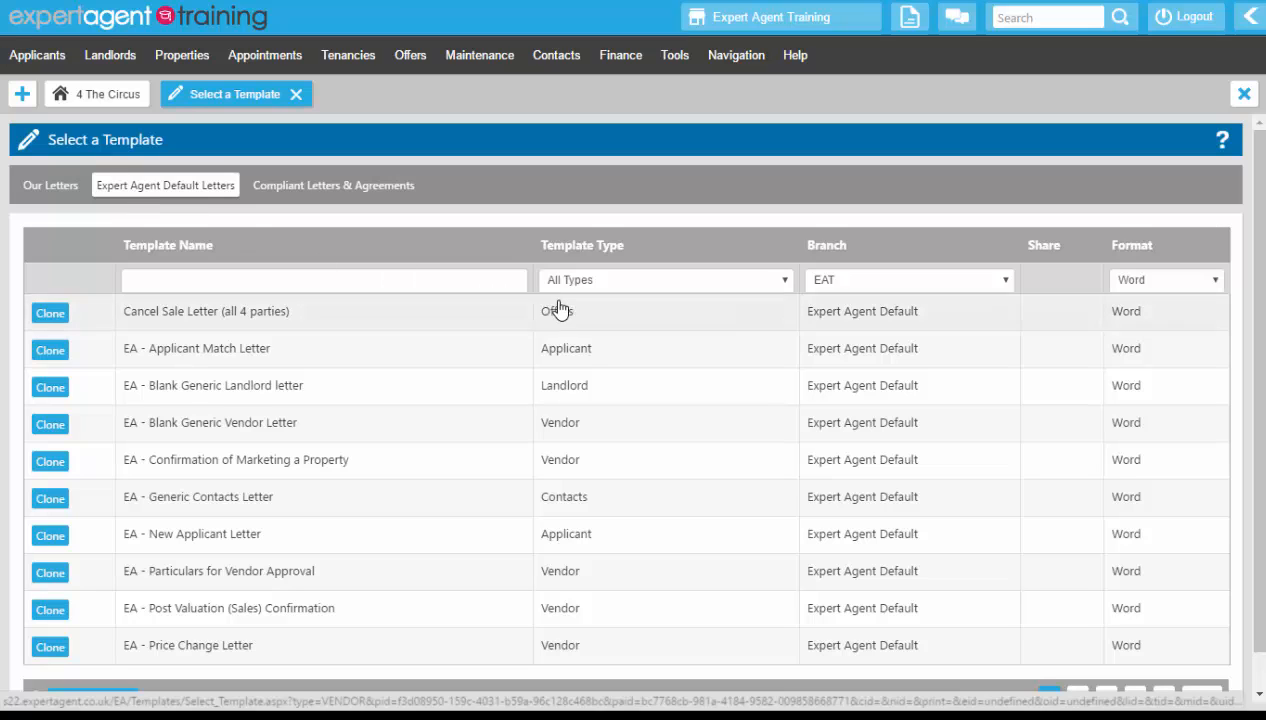
# Step: Set Template Type back to Vendor, leaving the eight default vendor letters
pyautogui.click(664, 280)
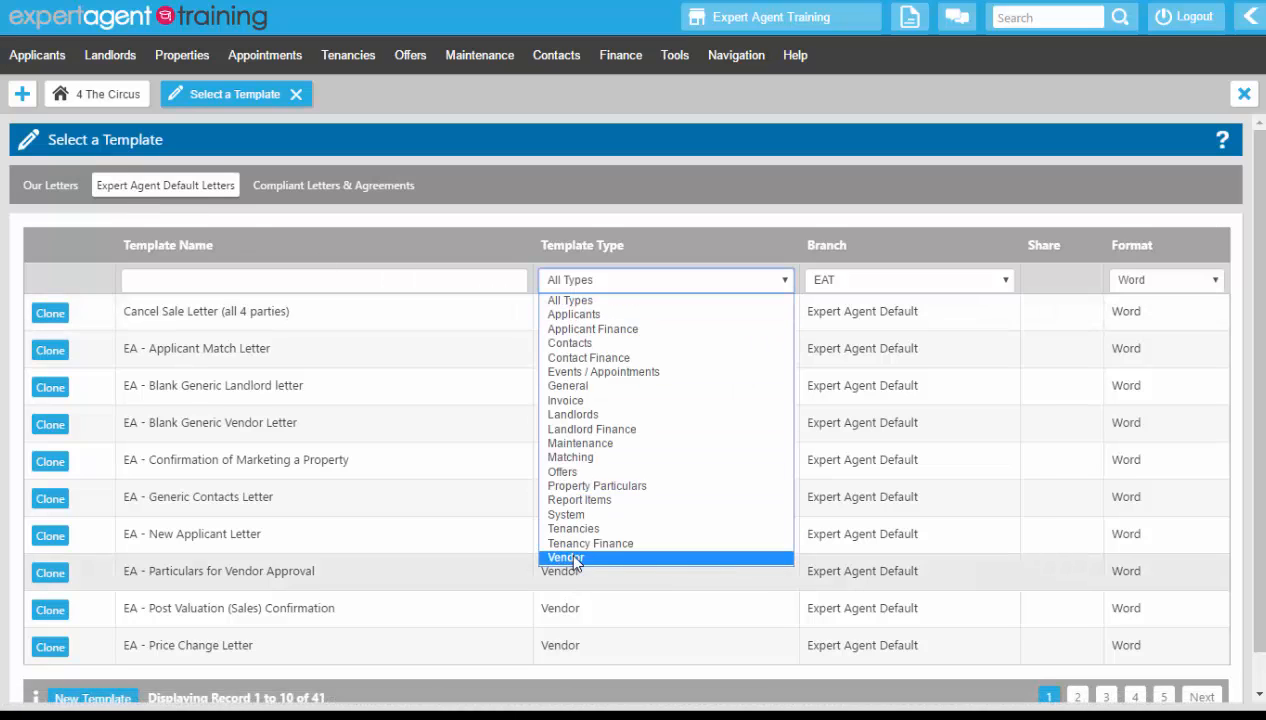
pyautogui.click(564, 556)
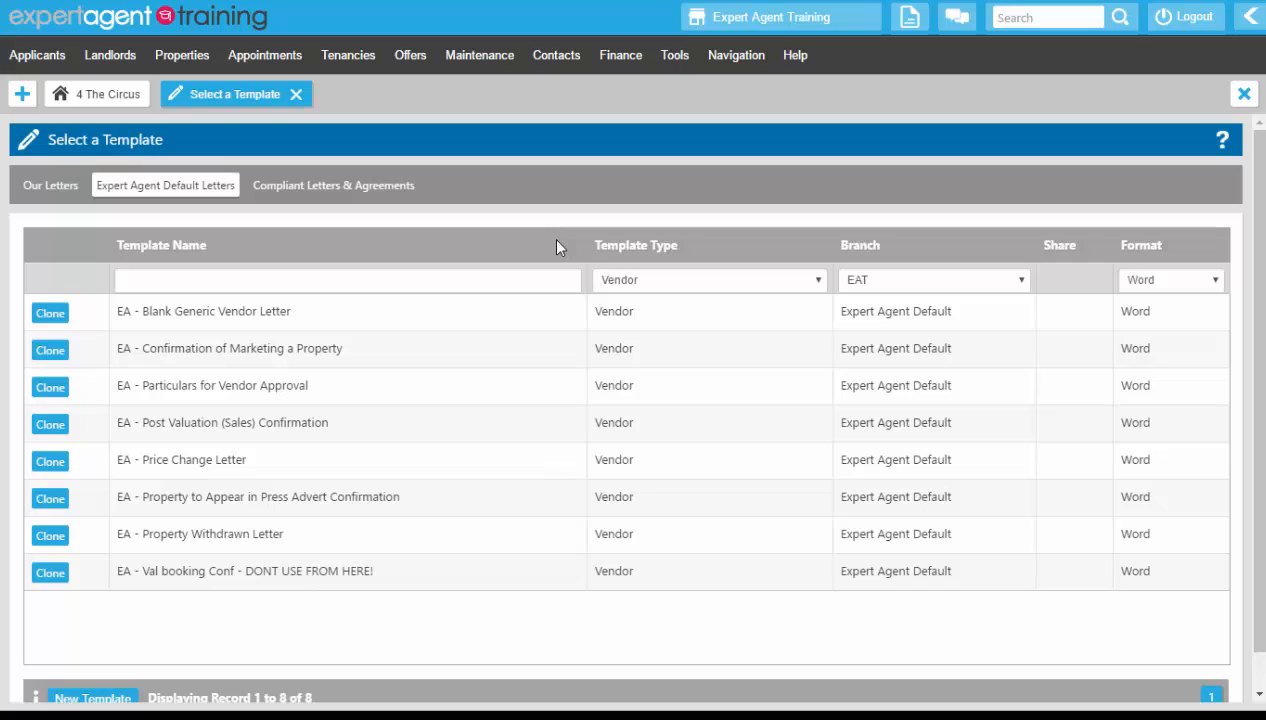
pyautogui.moveTo(448, 242)
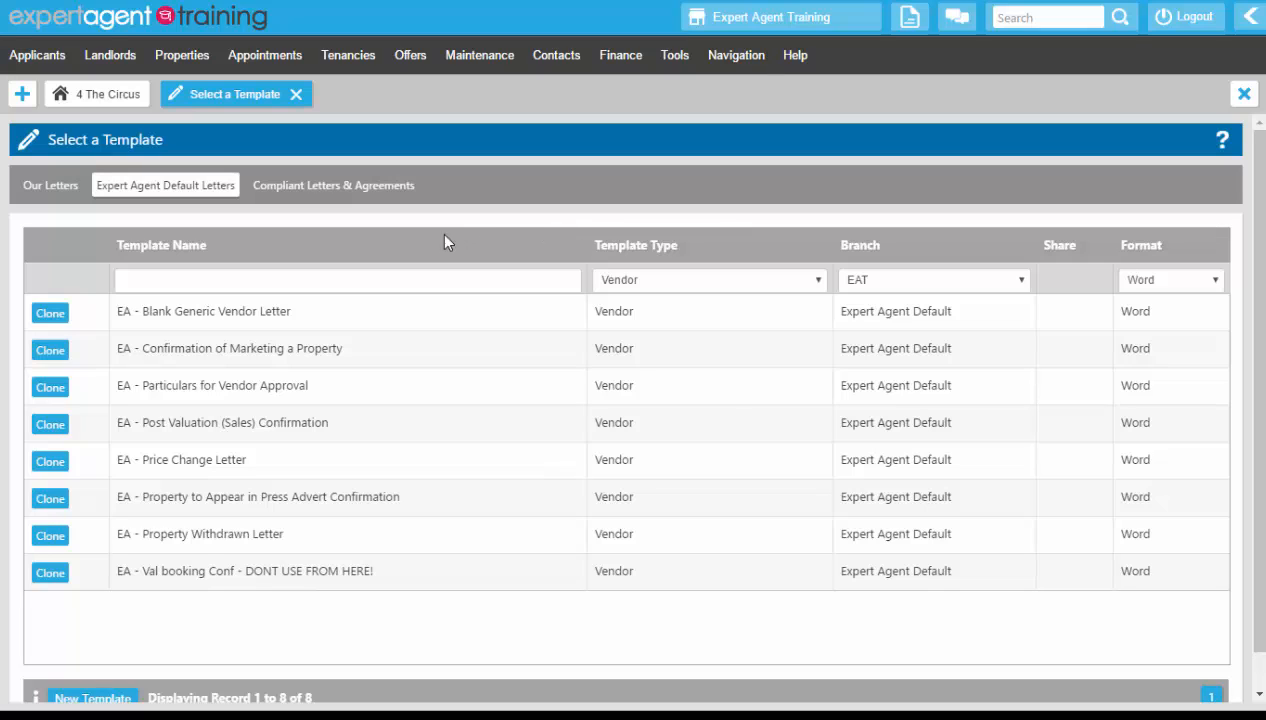
pyautogui.moveTo(276, 478)
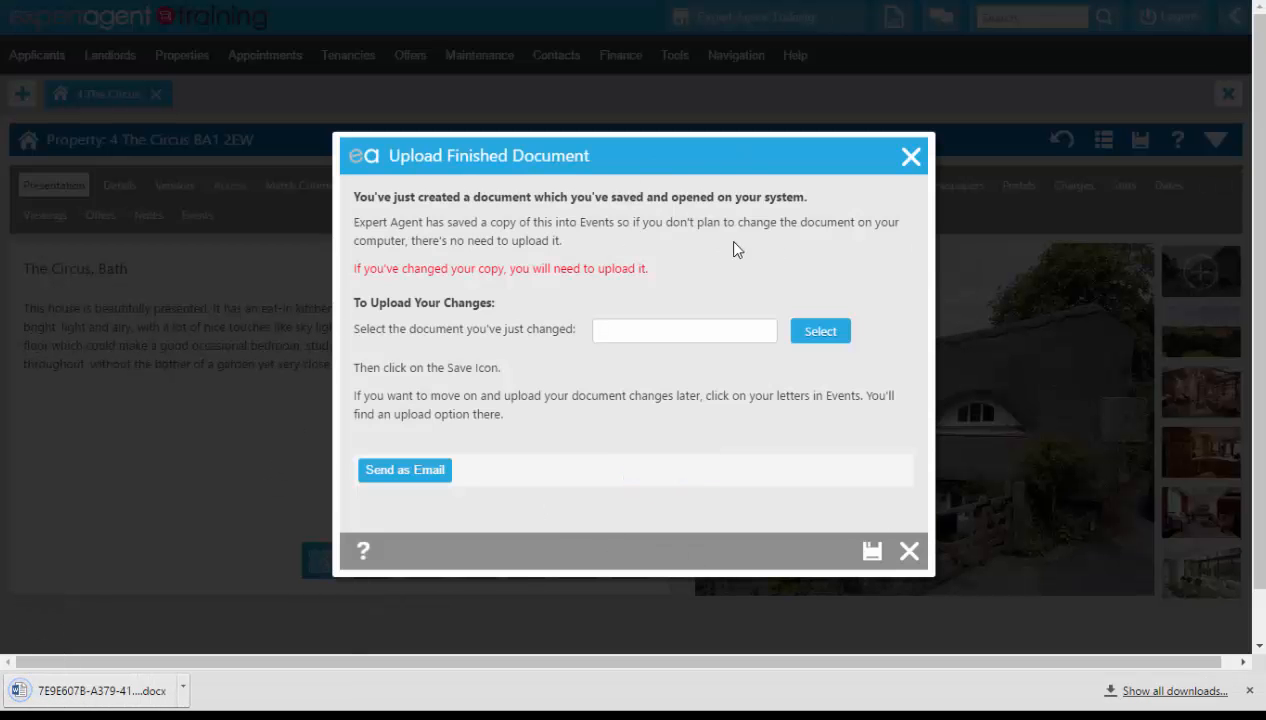
pyautogui.moveTo(806, 488)
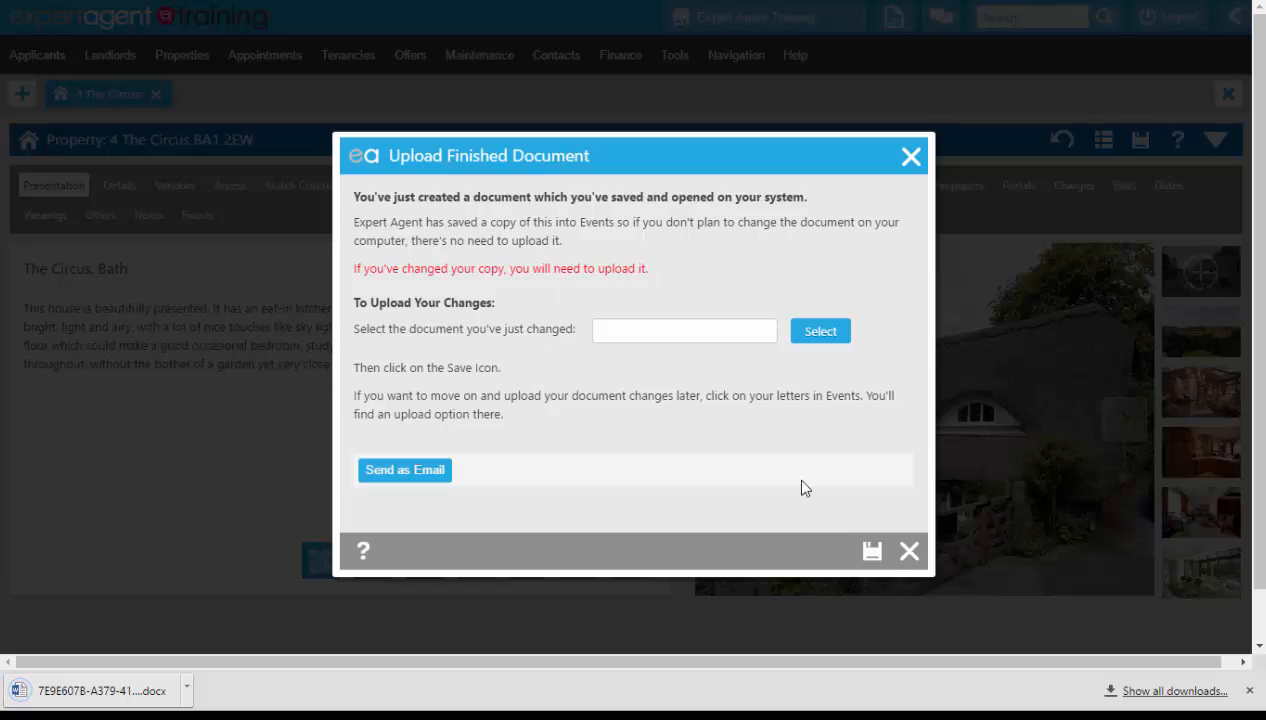
pyautogui.moveTo(560, 420)
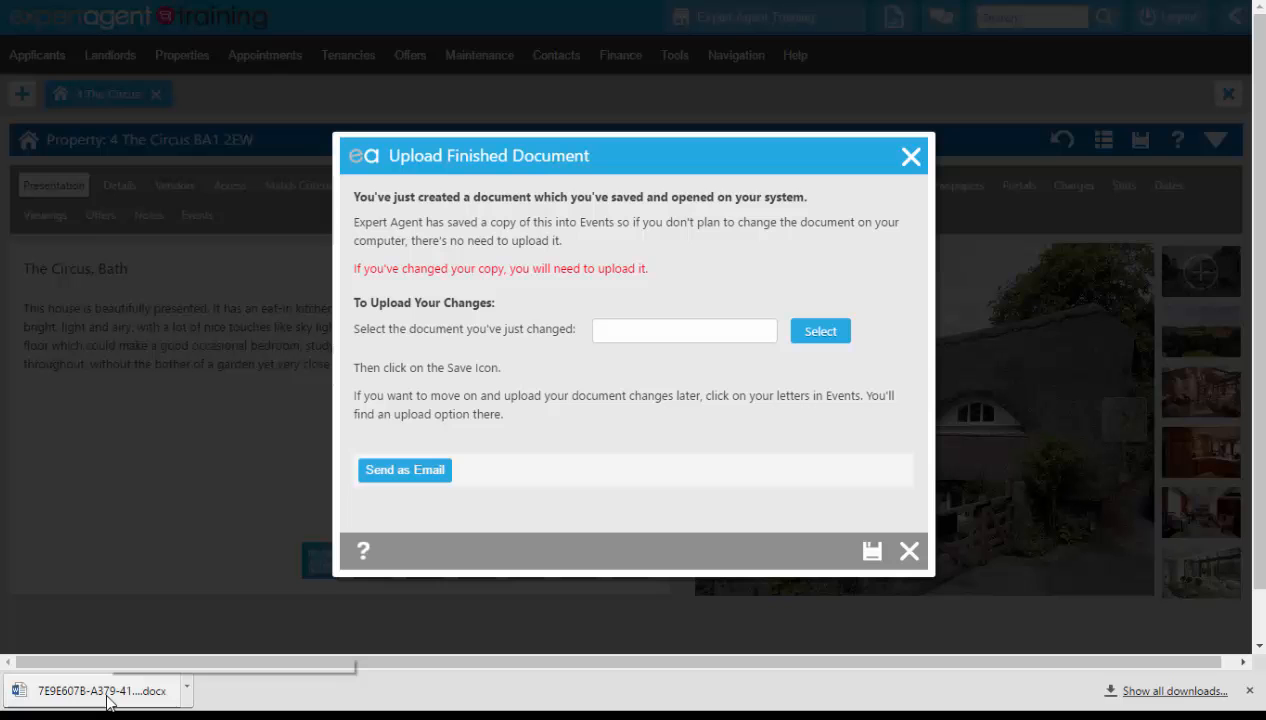
pyautogui.click(90, 690)
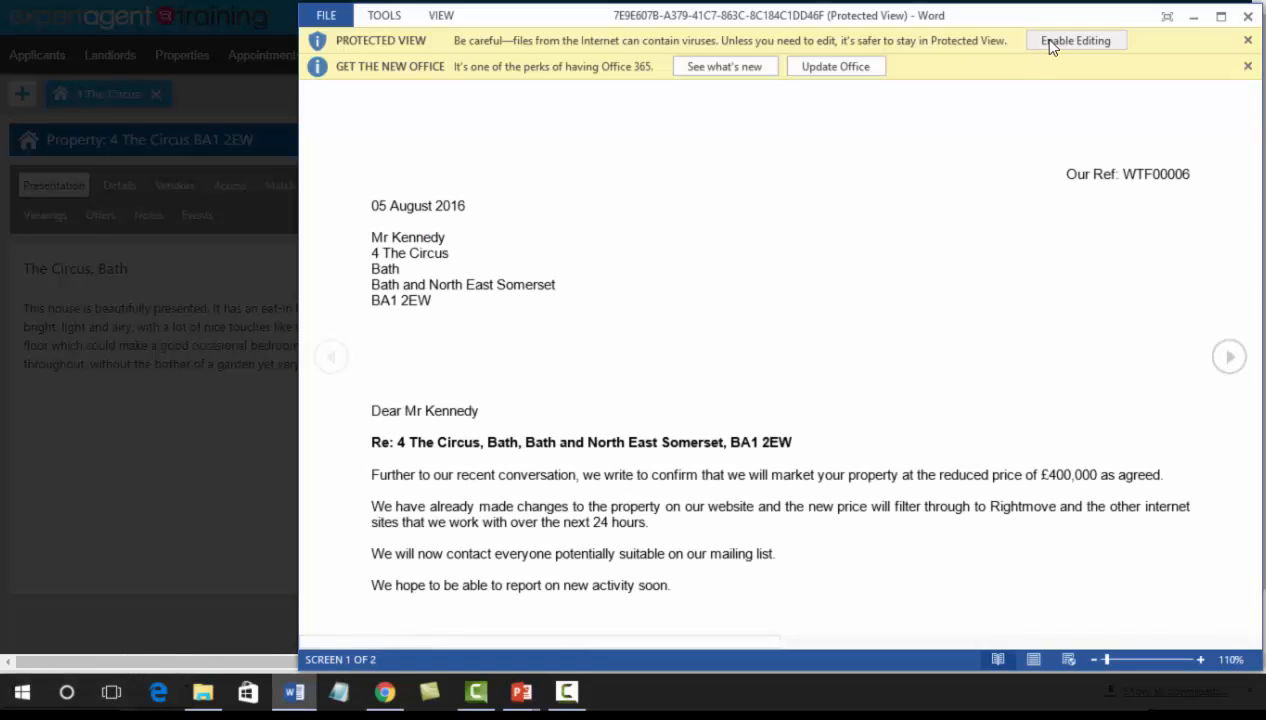
# Step: Enable editing and add filler text 'flubhxdf giughlsbuydh oiduhy biysze;lrby' below the second paragraph
pyautogui.click(1076, 40)
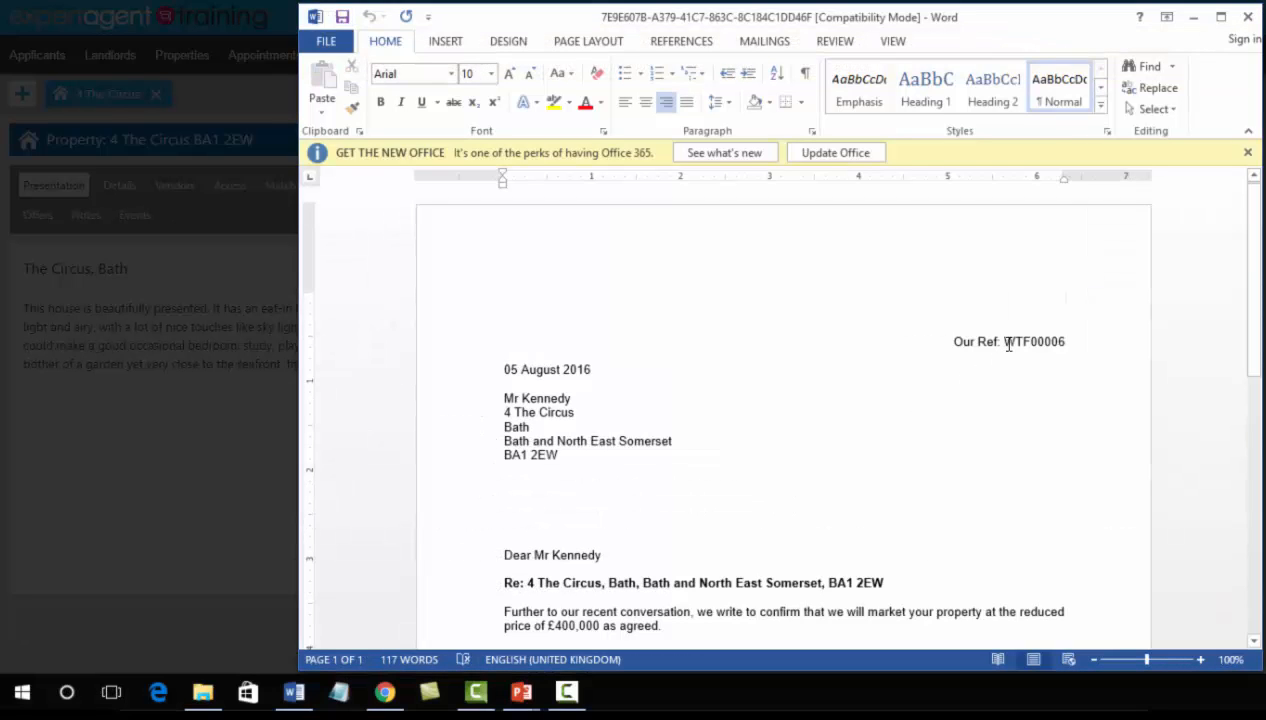
pyautogui.doubleClick(1036, 340)
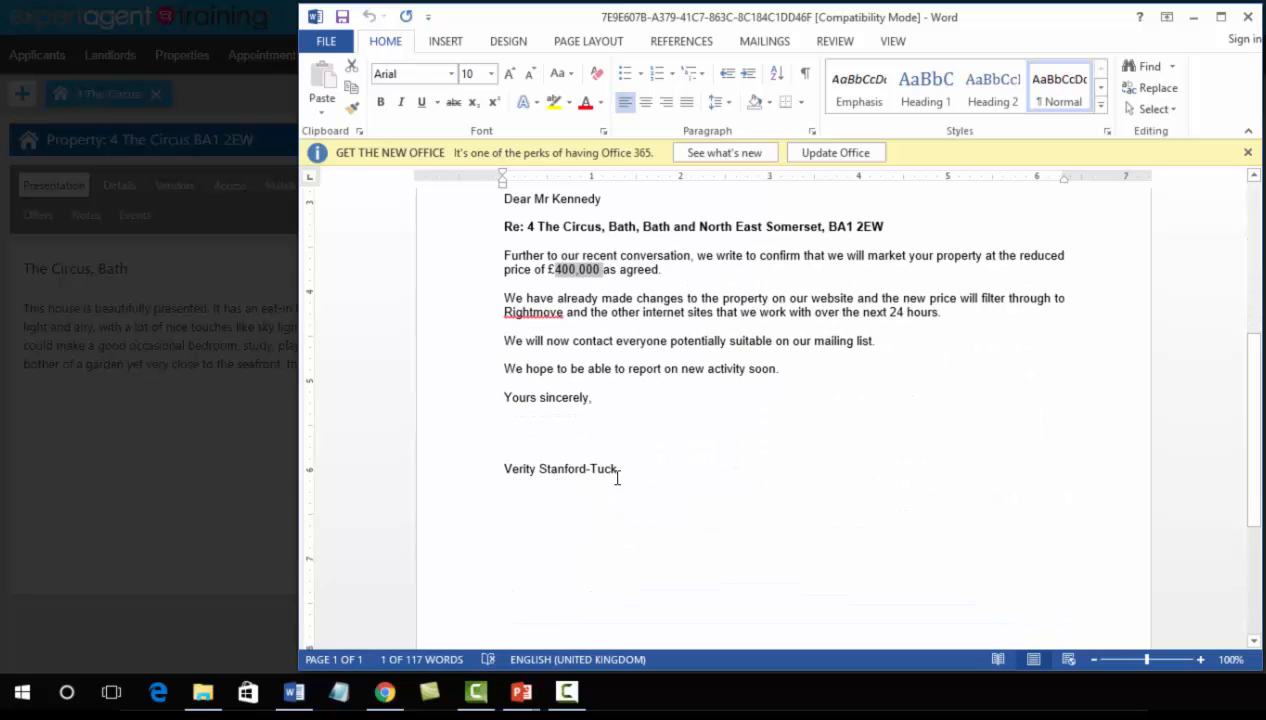
pyautogui.doubleClick(560, 468)
pyautogui.write('Sdh chb lxhfg.bxhjfujbhxj')
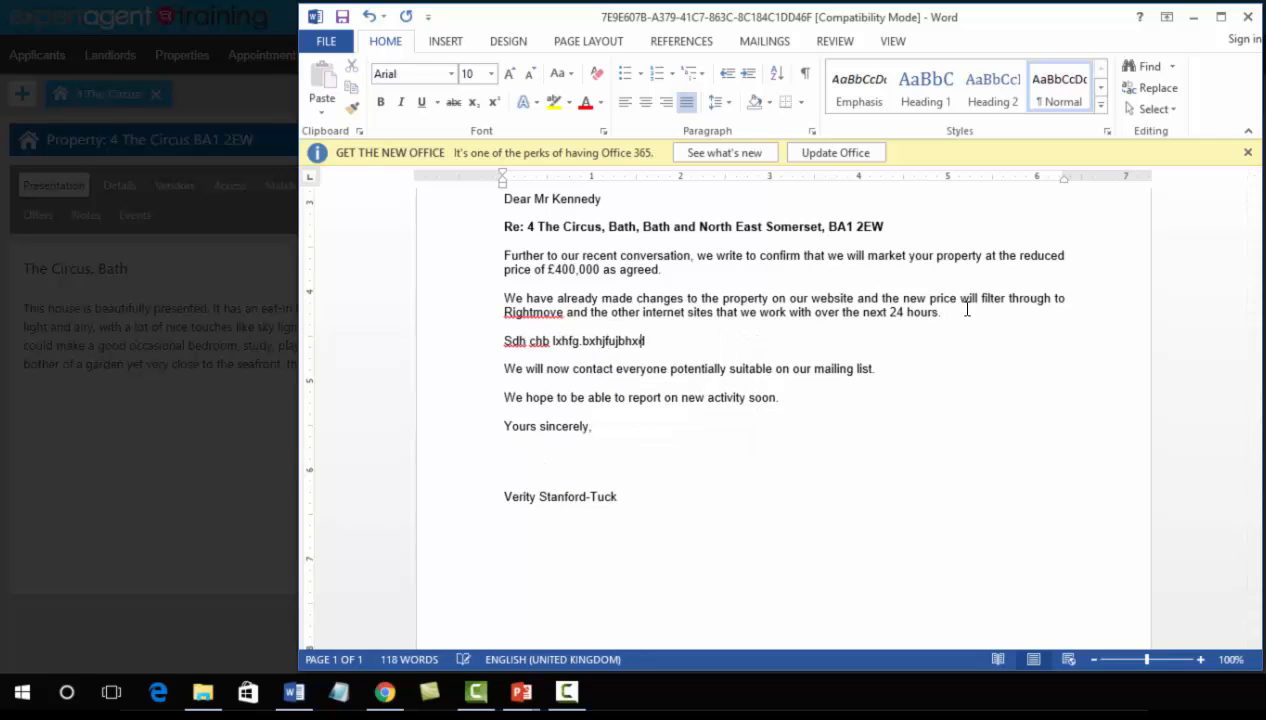
pyautogui.write('flubhxdf giughlsbuydh oiduhy biysze;lrby')
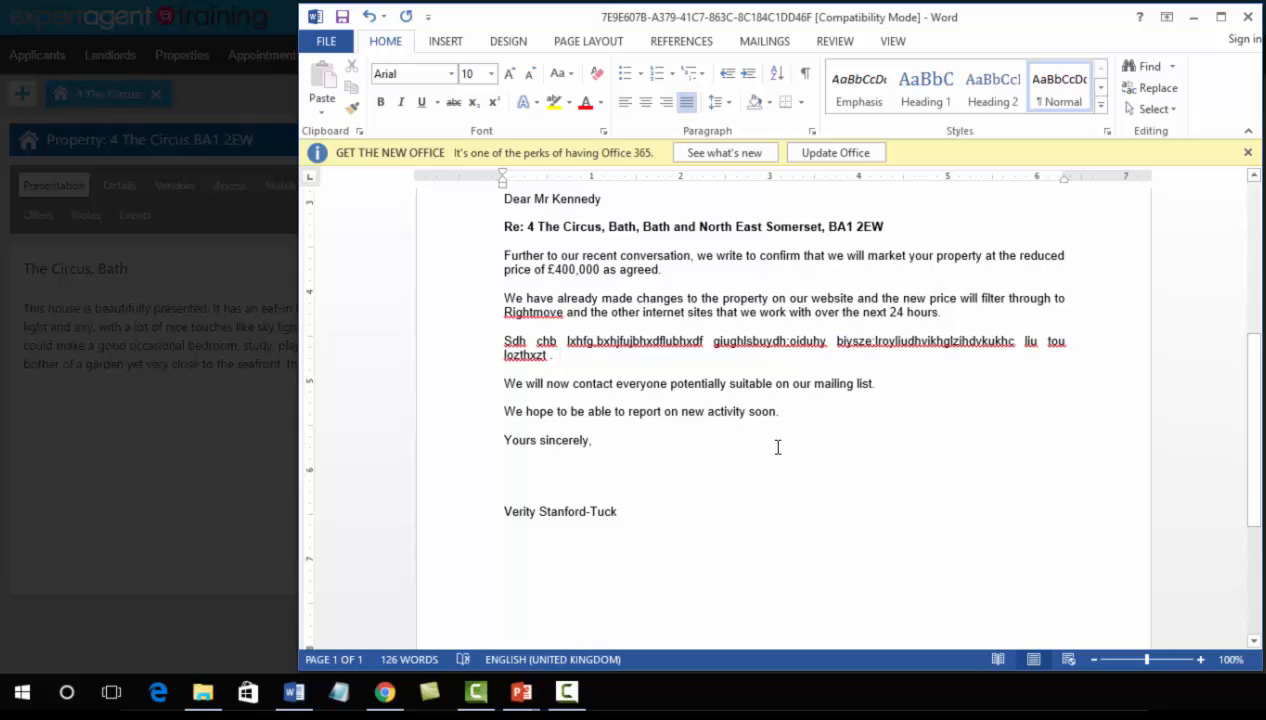
pyautogui.click(324, 40)
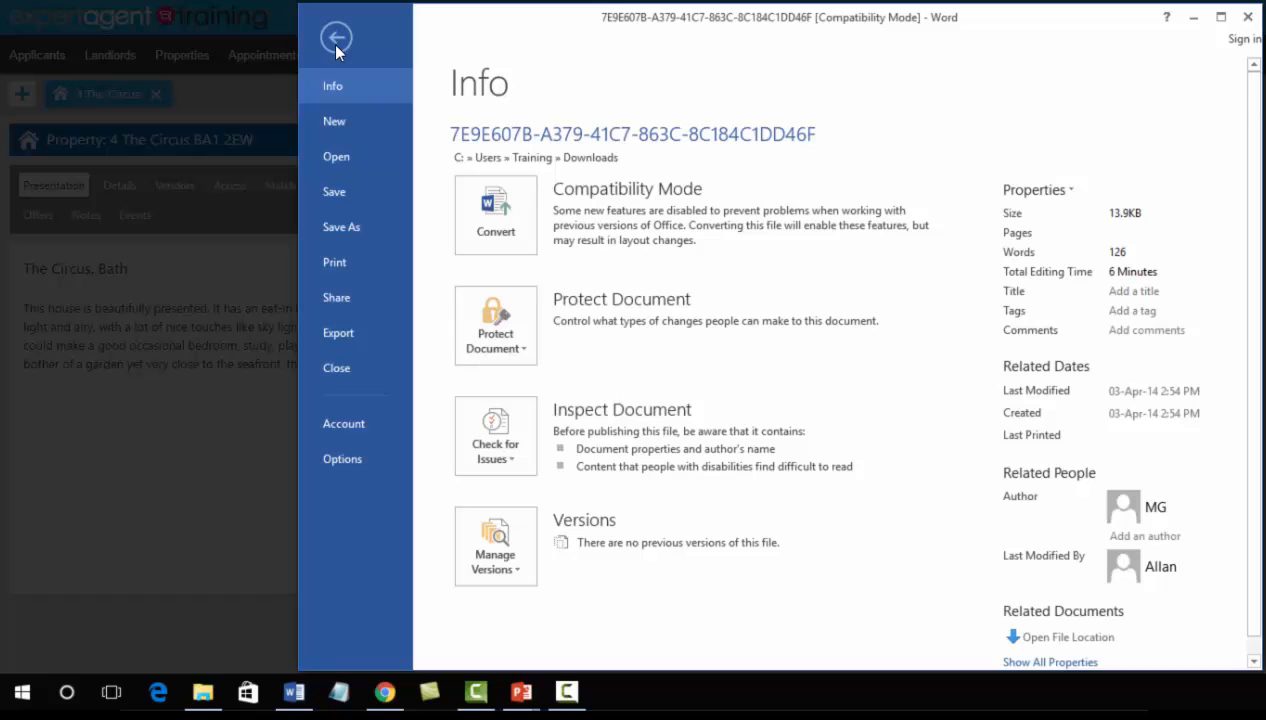
# Step: Save the letter to the Desktop as a Word document named 'Price Change Letter'
pyautogui.click(340, 228)
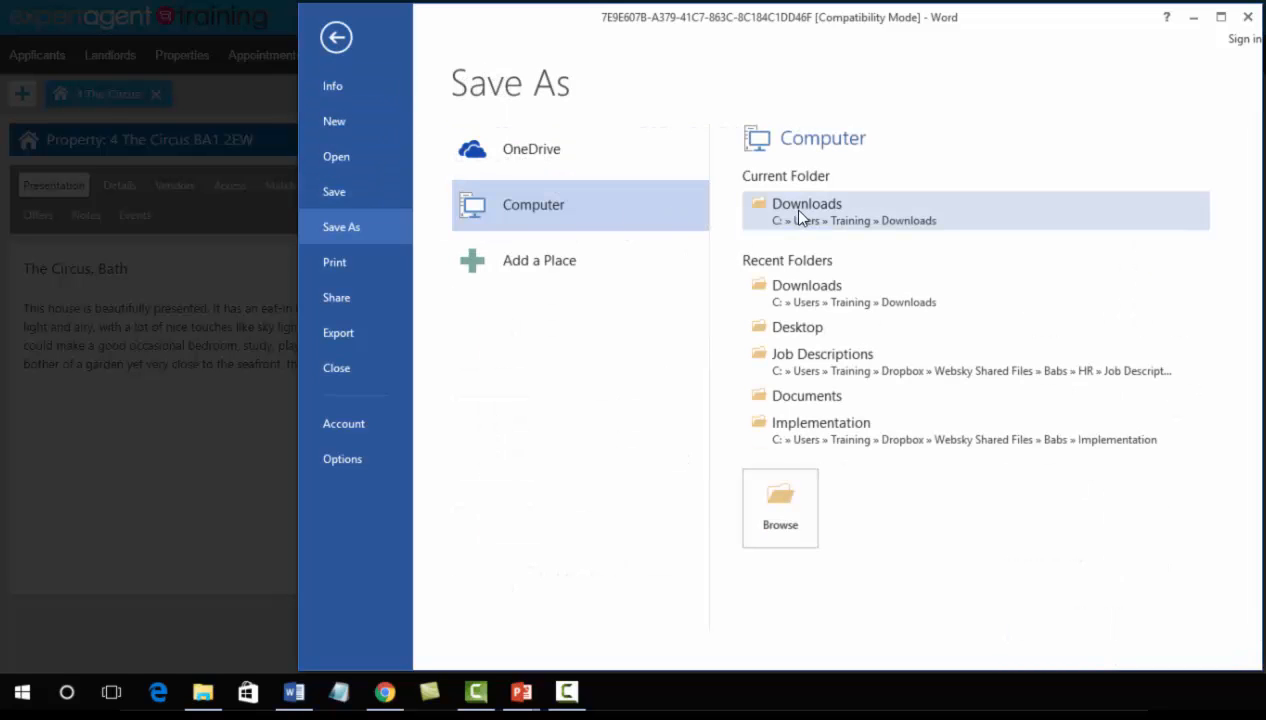
pyautogui.moveTo(796, 328)
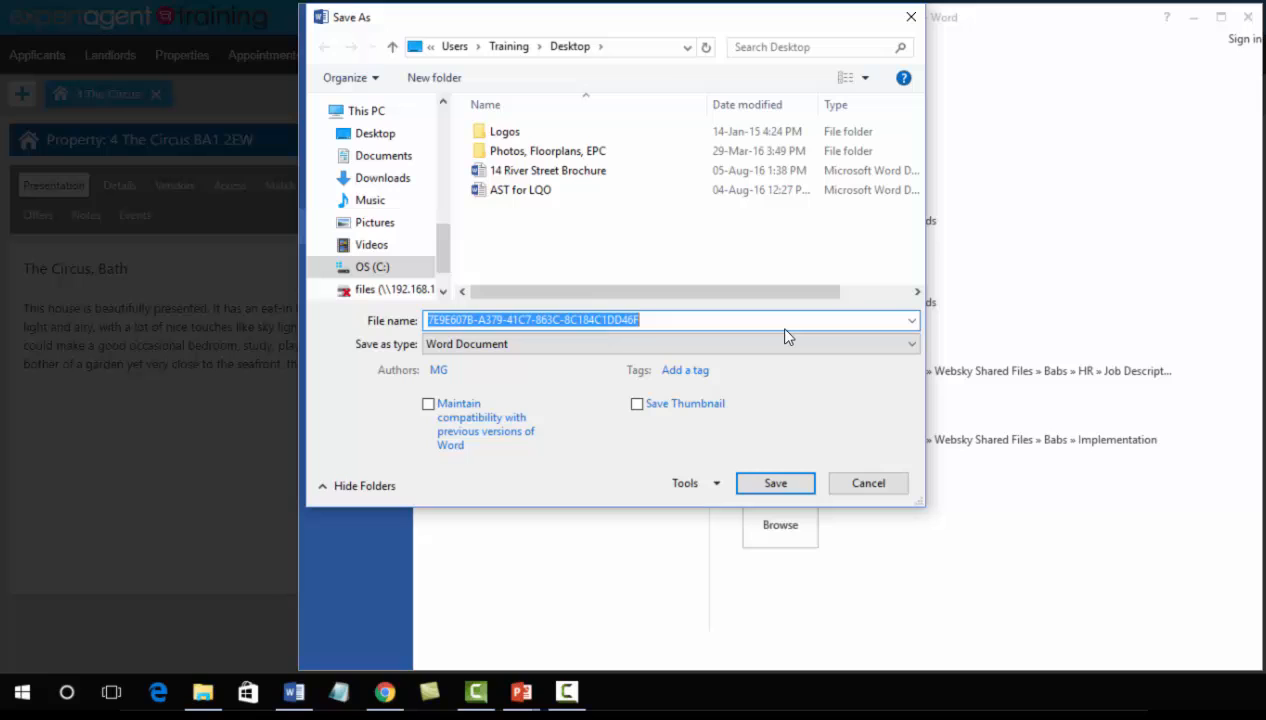
pyautogui.write('Price')
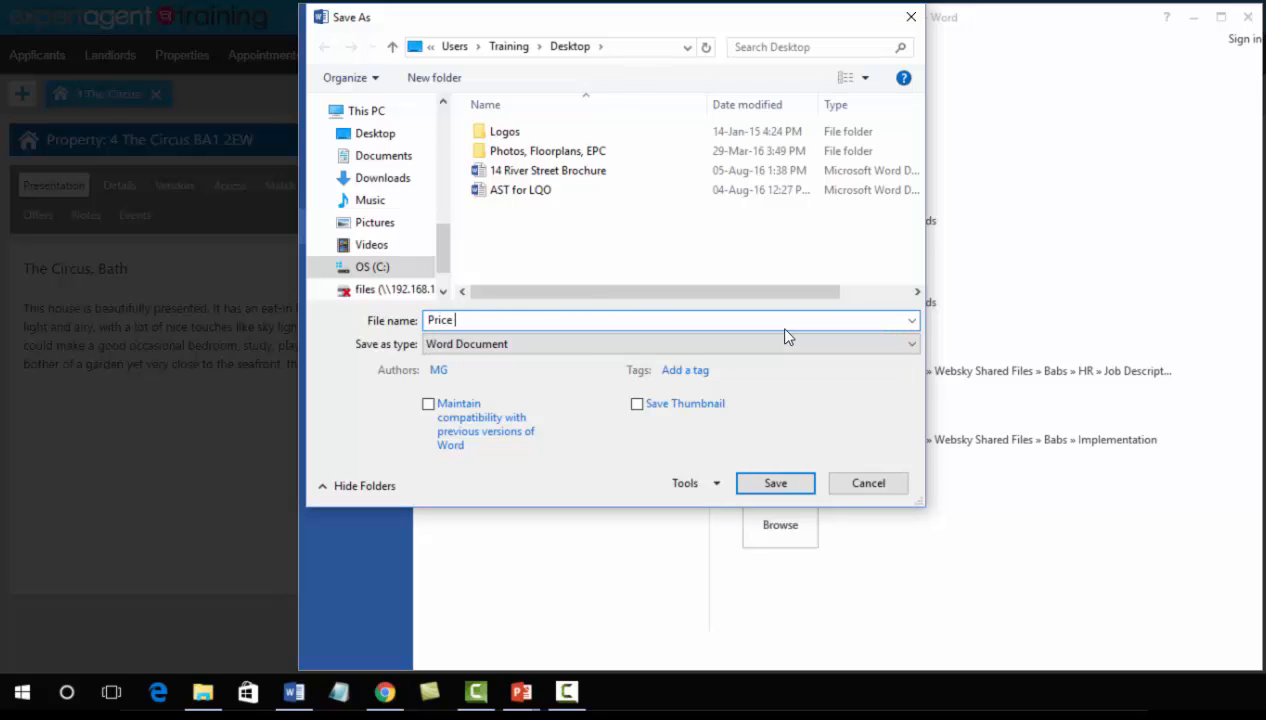
pyautogui.write('Change Letter')
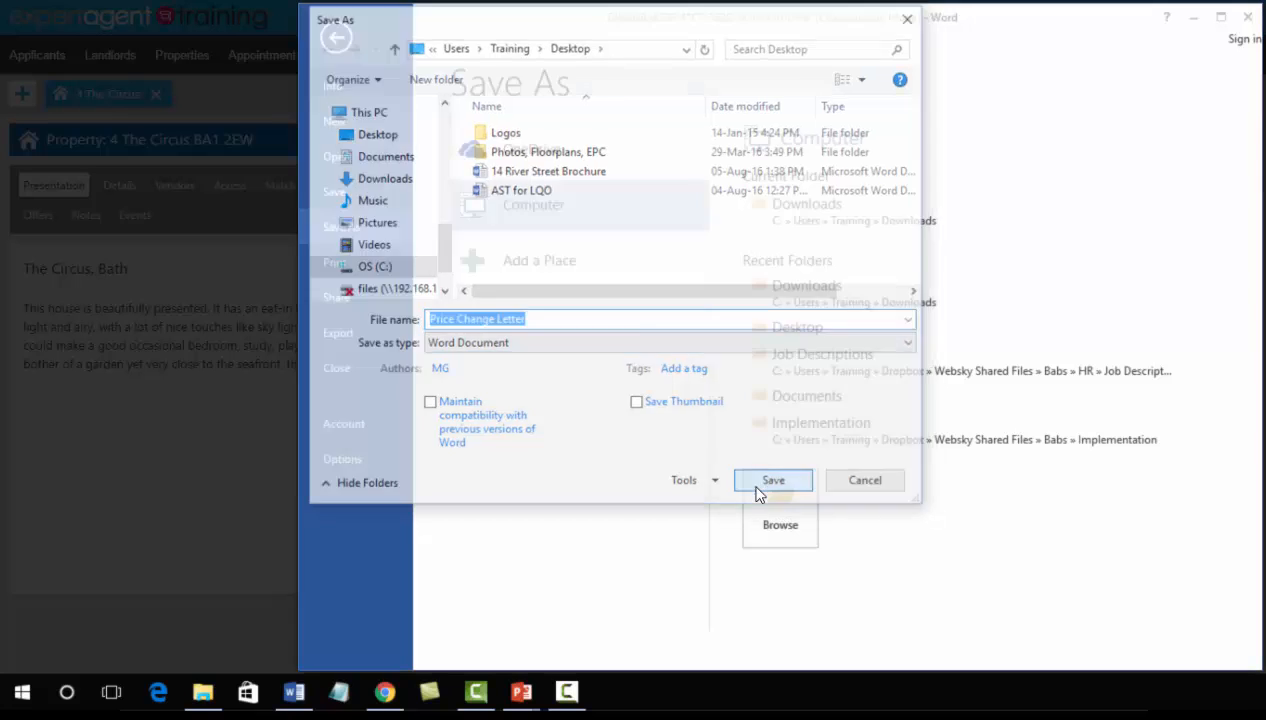
pyautogui.click(772, 480)
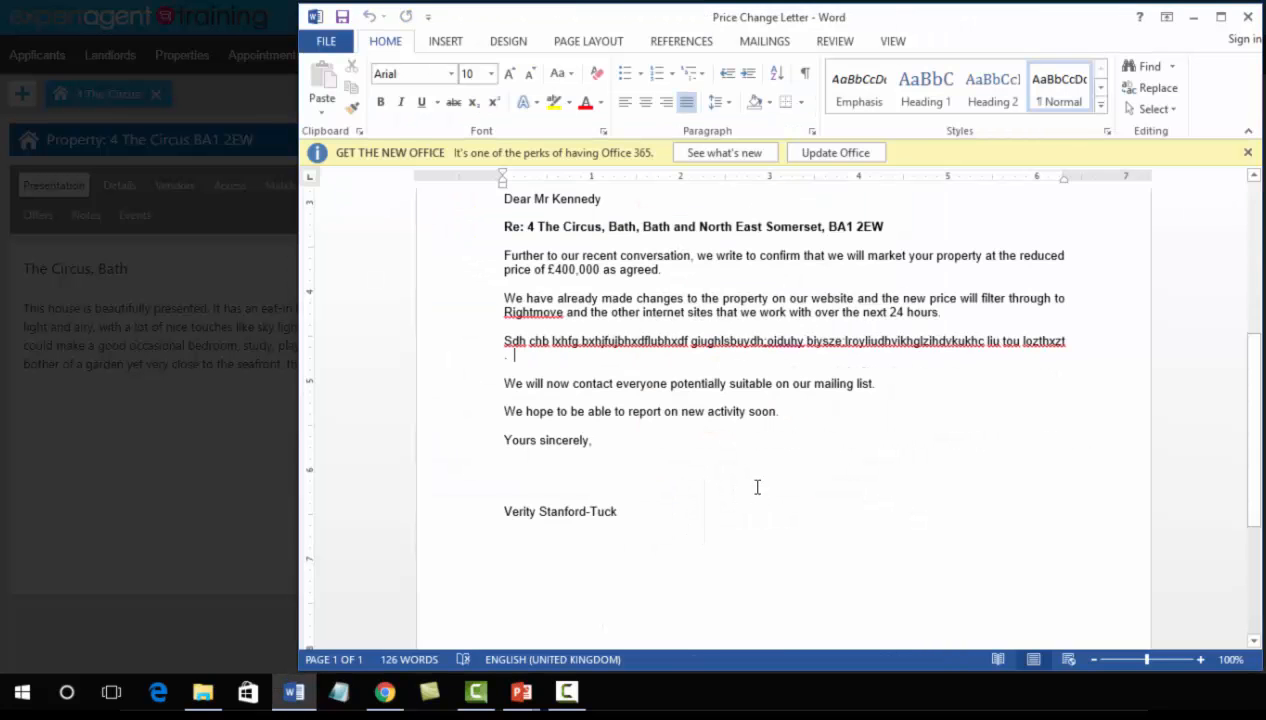
pyautogui.click(324, 40)
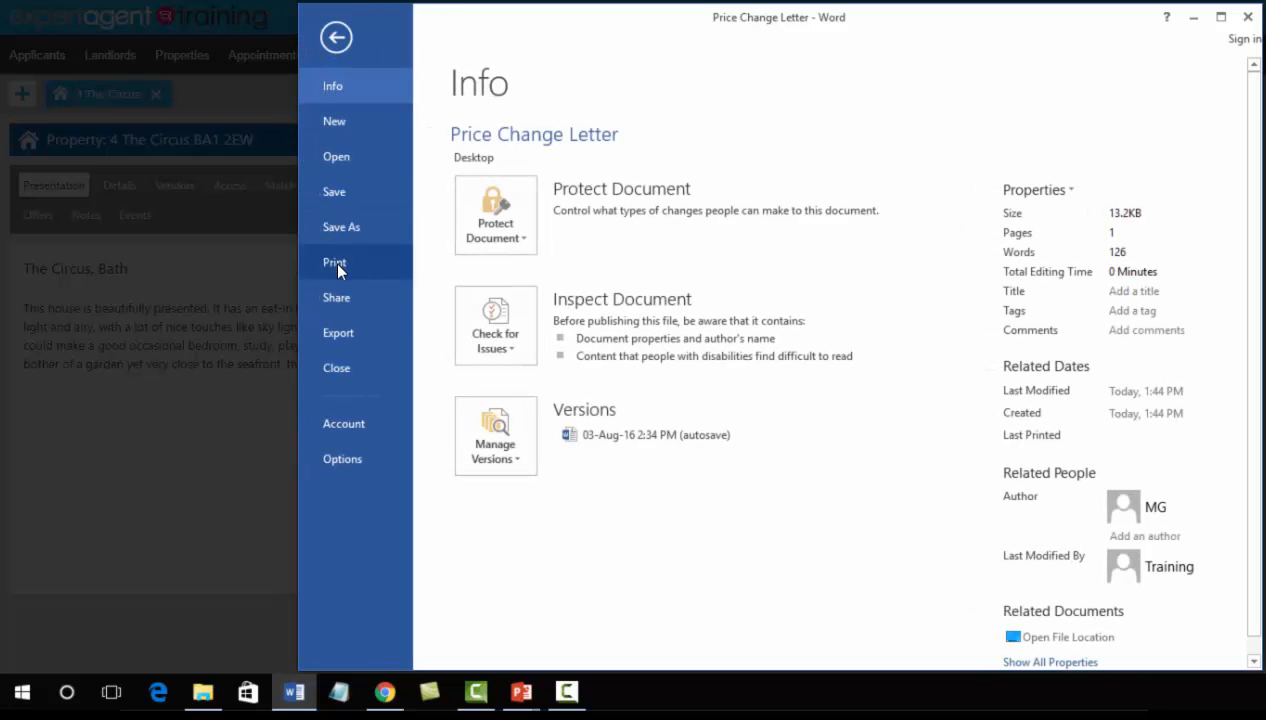
pyautogui.click(336, 36)
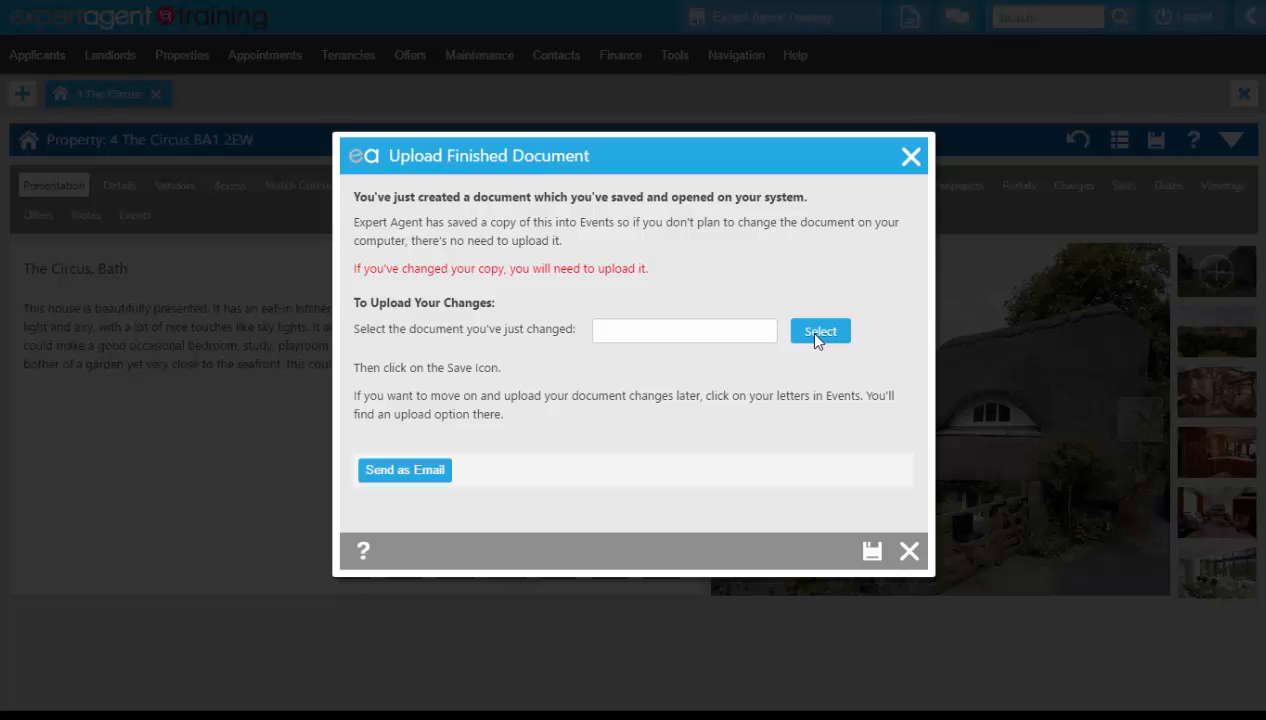
# Step: Select Price Change Letter.docx from the Desktop as the changed document to upload
pyautogui.click(820, 332)
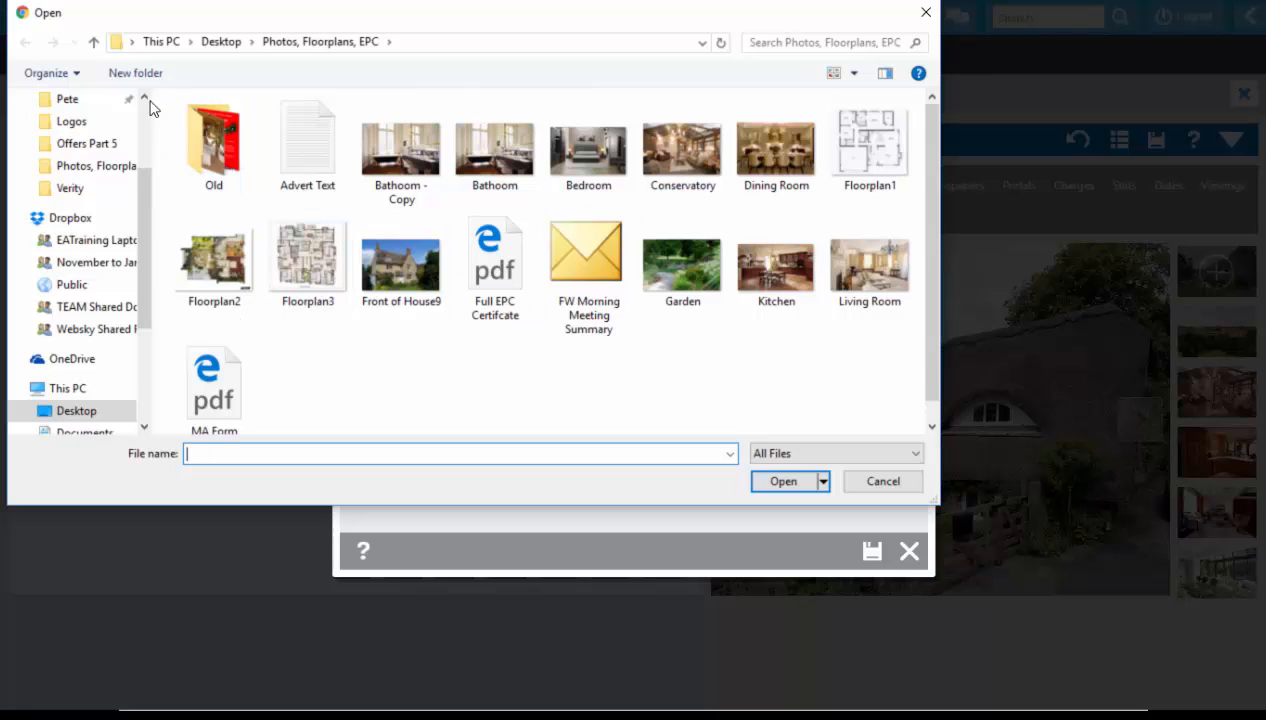
pyautogui.click(220, 40)
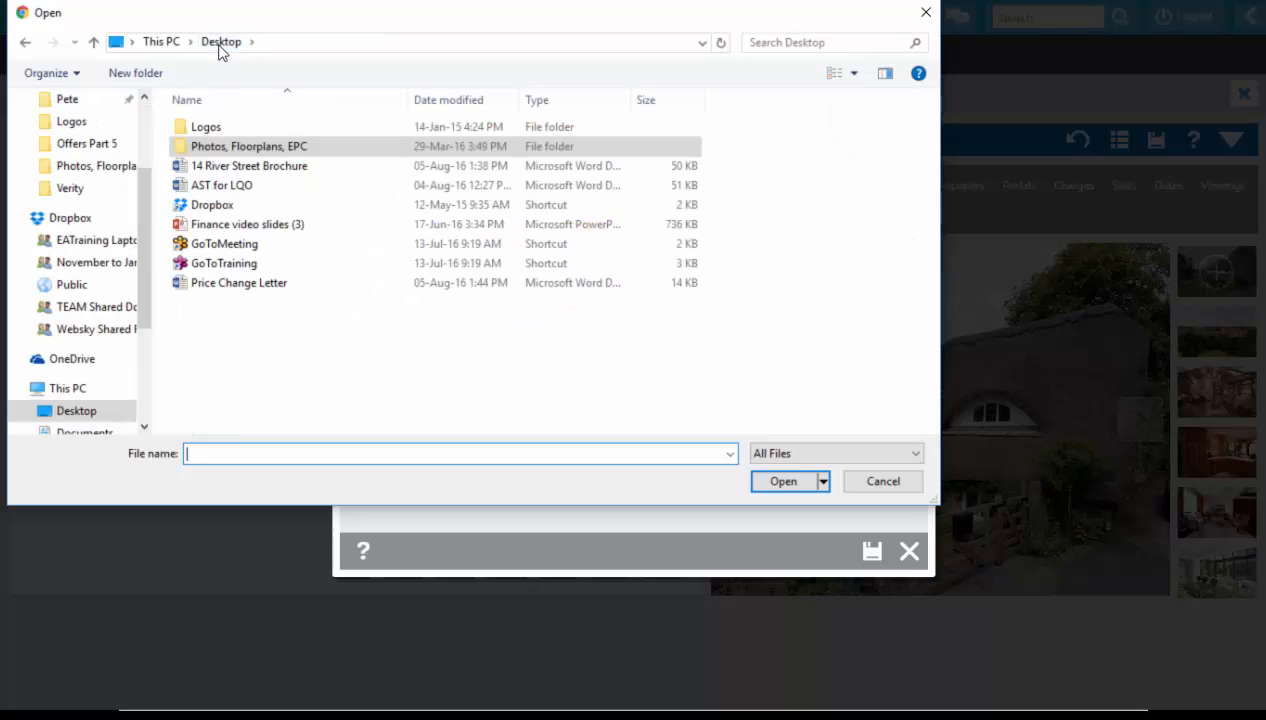
pyautogui.click(238, 282)
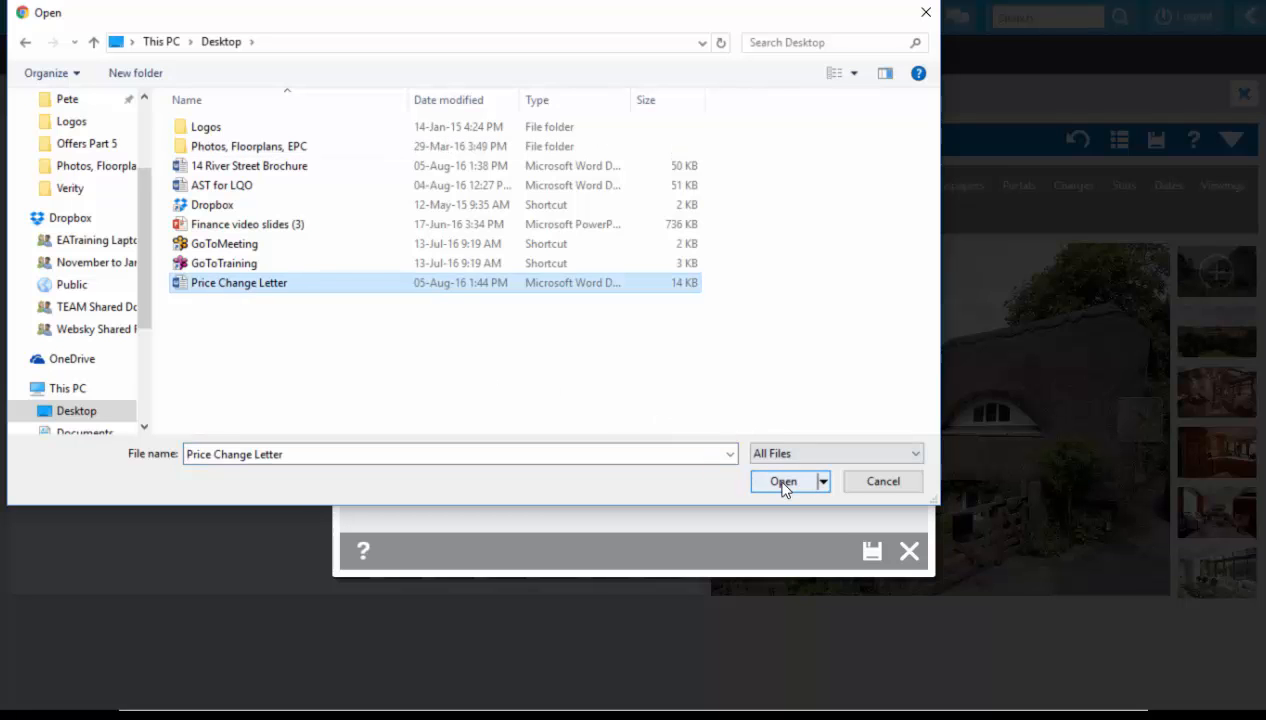
pyautogui.click(784, 480)
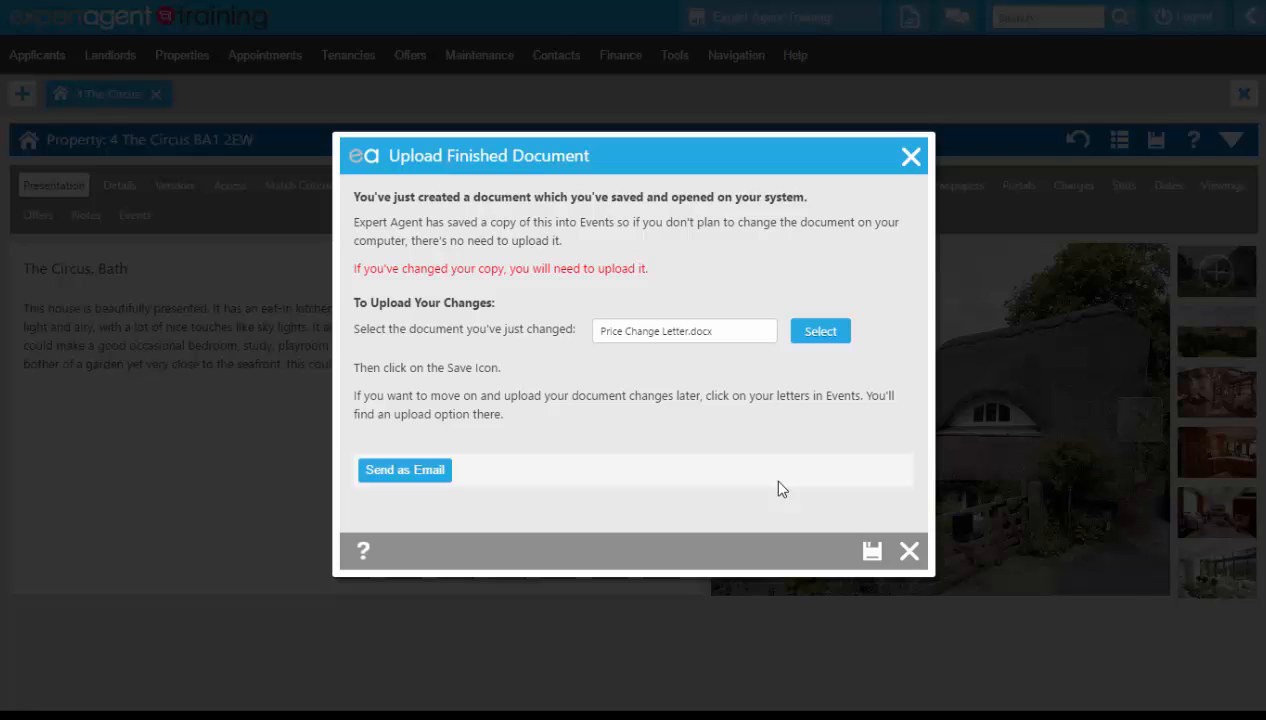
pyautogui.moveTo(772, 486)
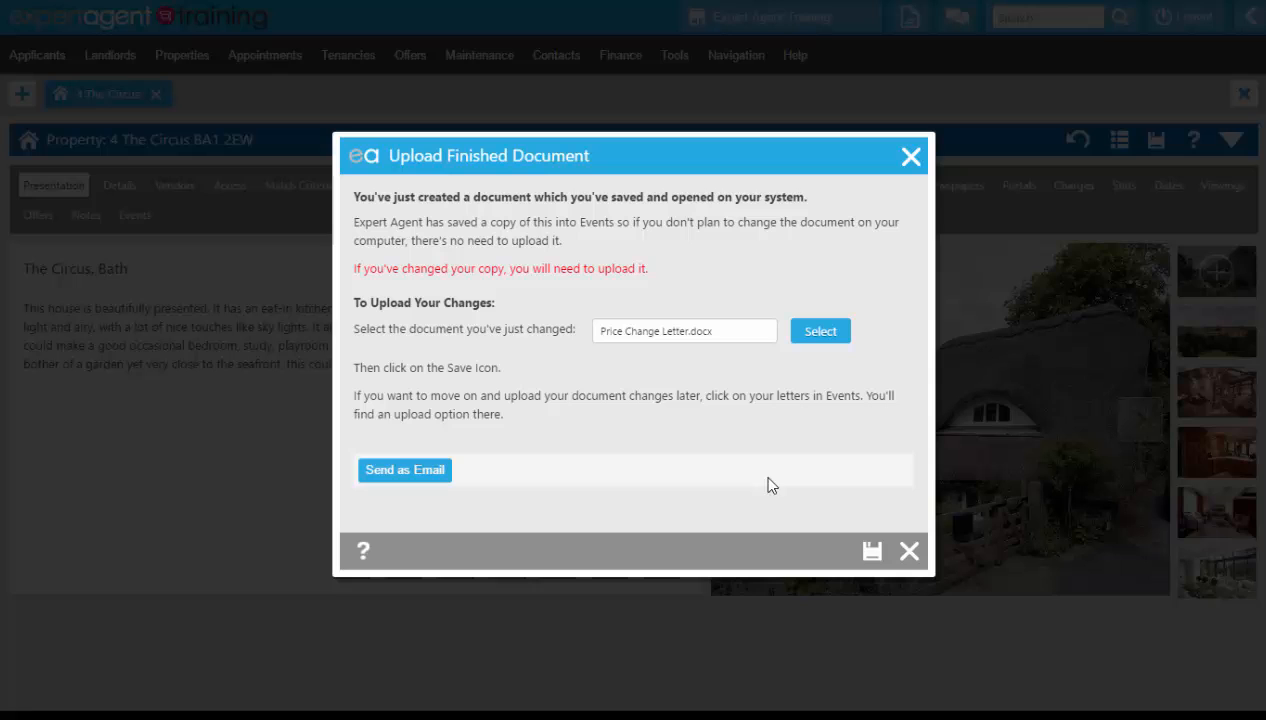
pyautogui.moveTo(404, 470)
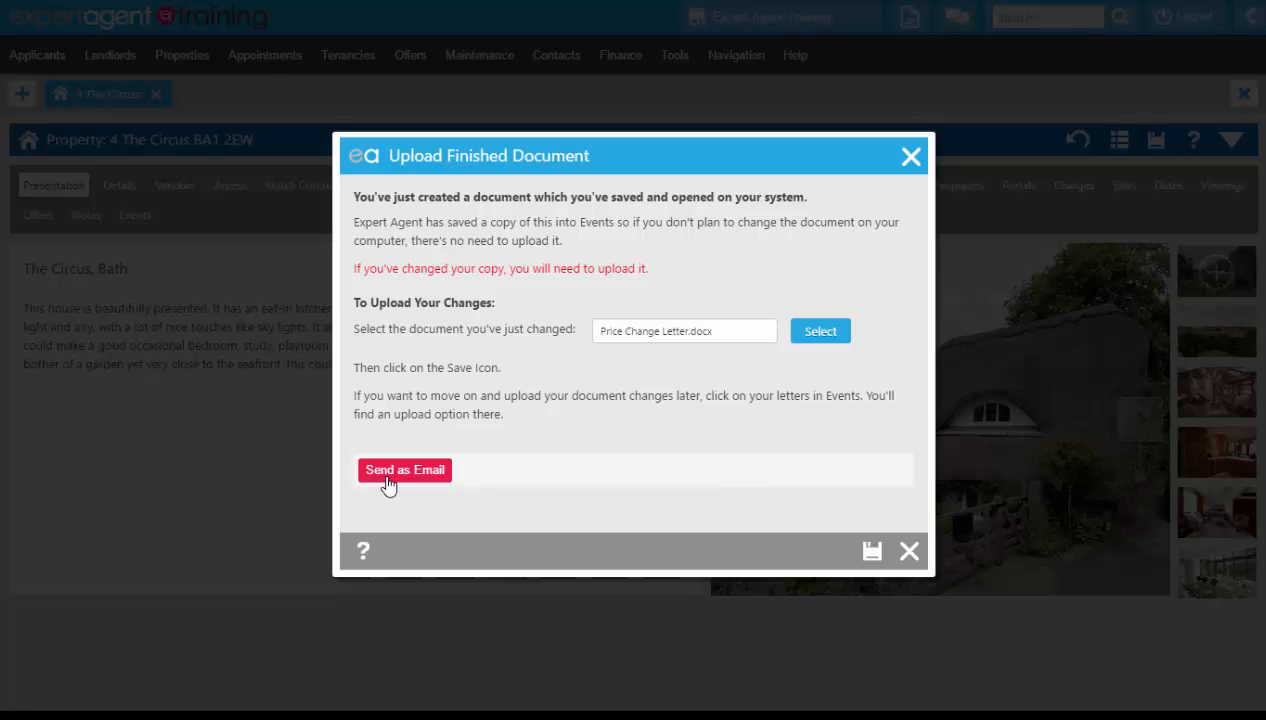
# Step: Start Send as Email for the uploaded Price Change Letter
pyautogui.click(404, 468)
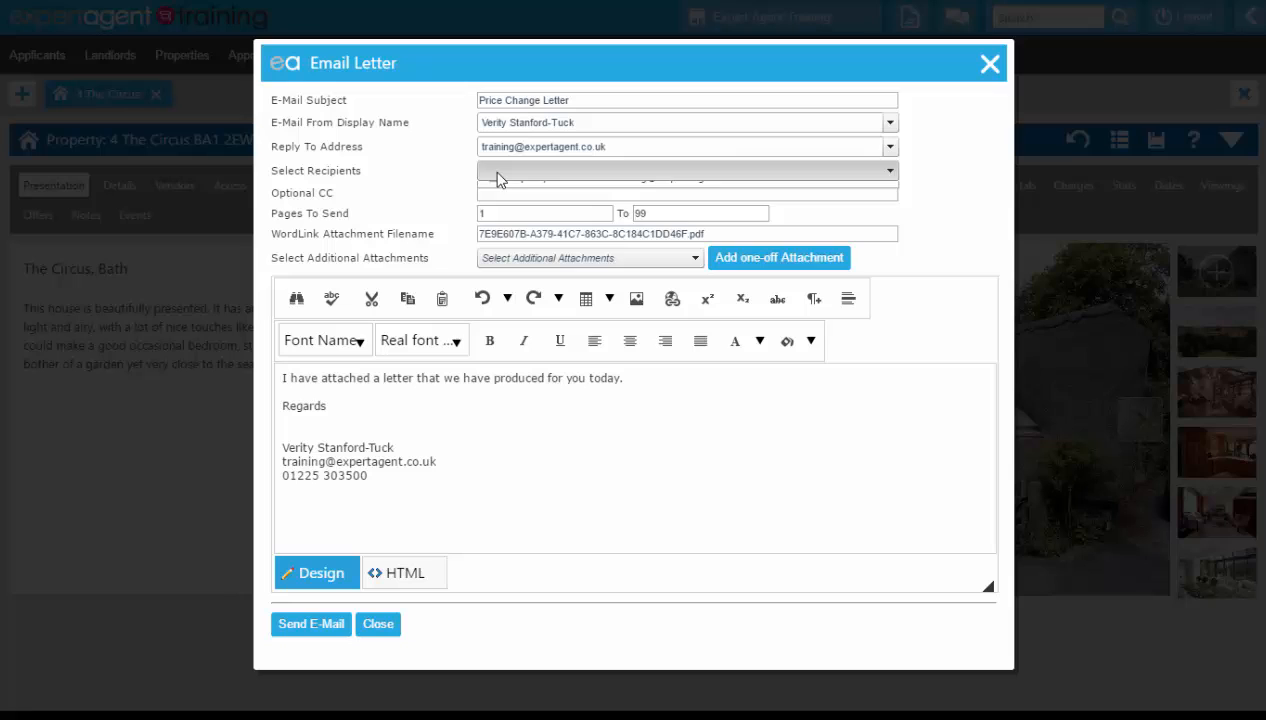
# Step: Email the letter to the Vendor with attachment named Price Change 4 The Circus.pdf and acknowledge the confirmation
pyautogui.click(686, 170)
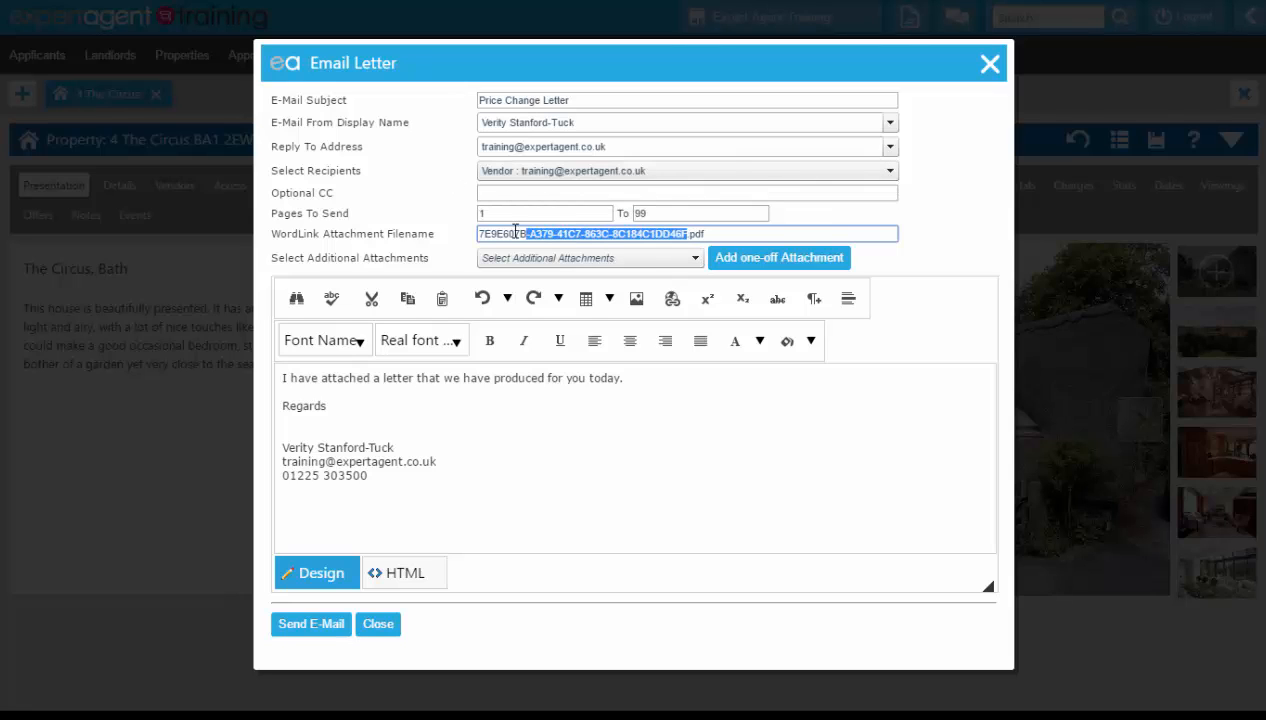
pyautogui.write('Price Change 4 The Circus.pdf')
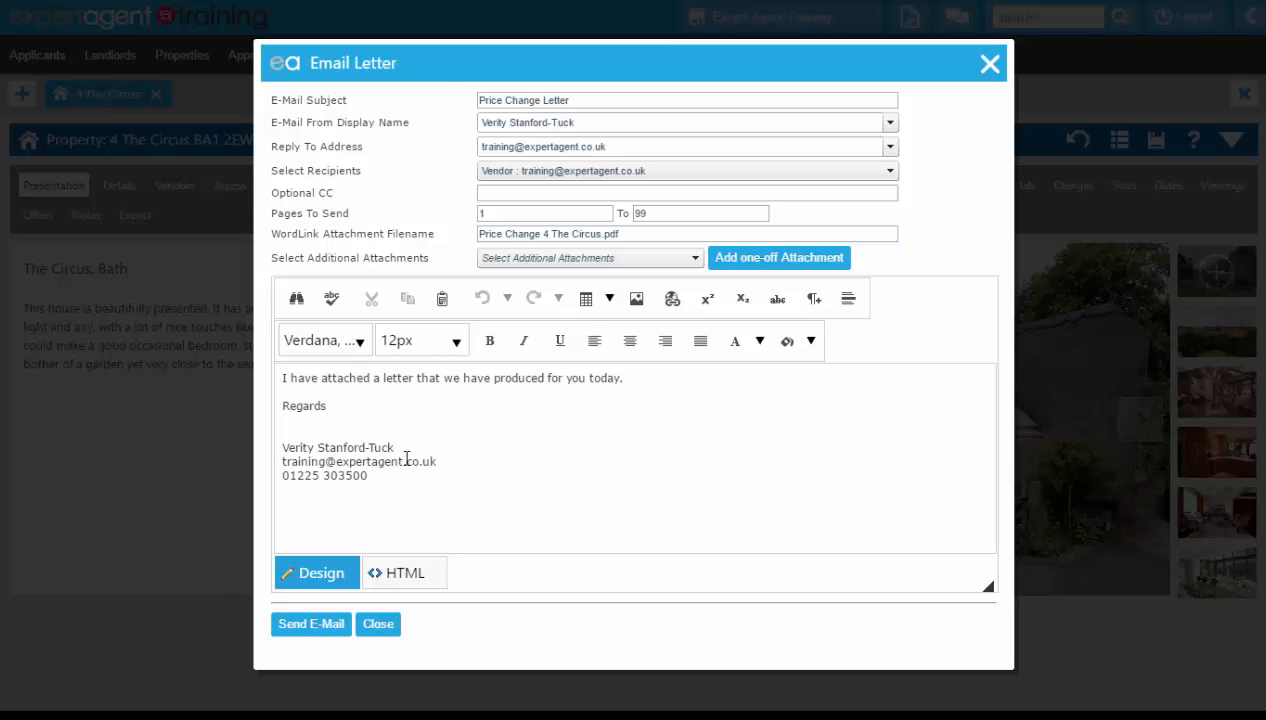
pyautogui.moveTo(436, 402)
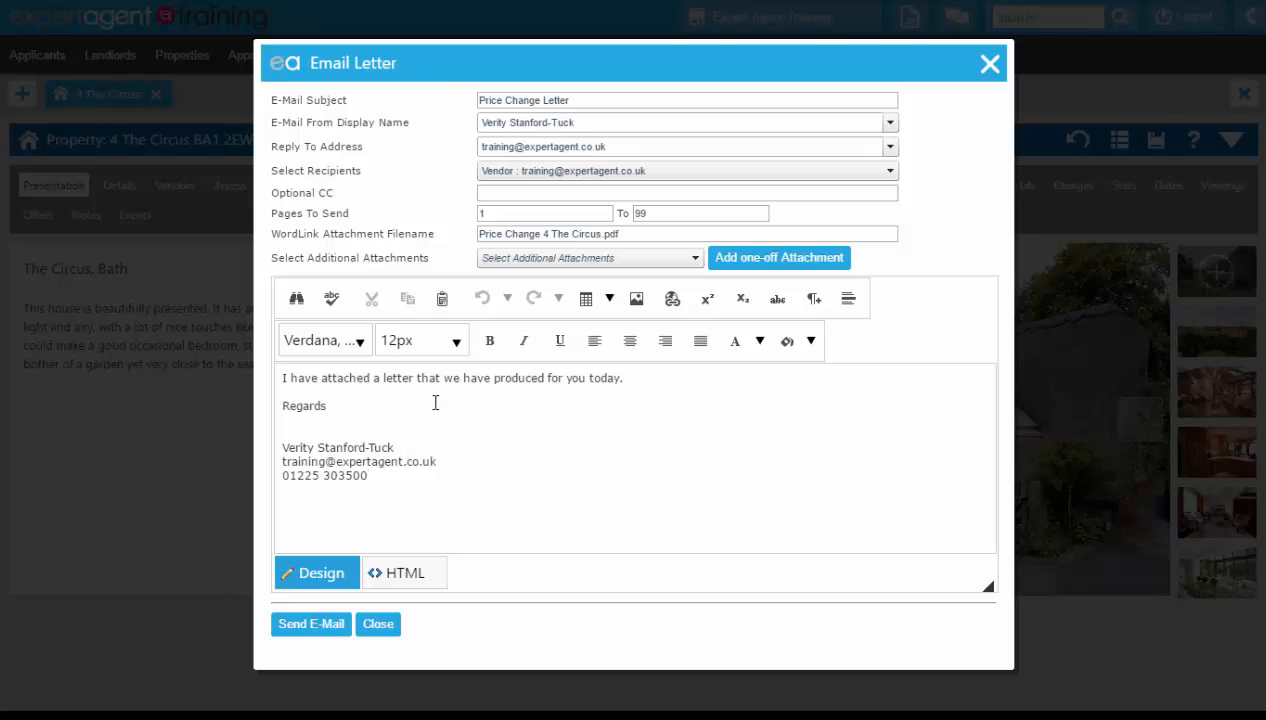
pyautogui.click(368, 476)
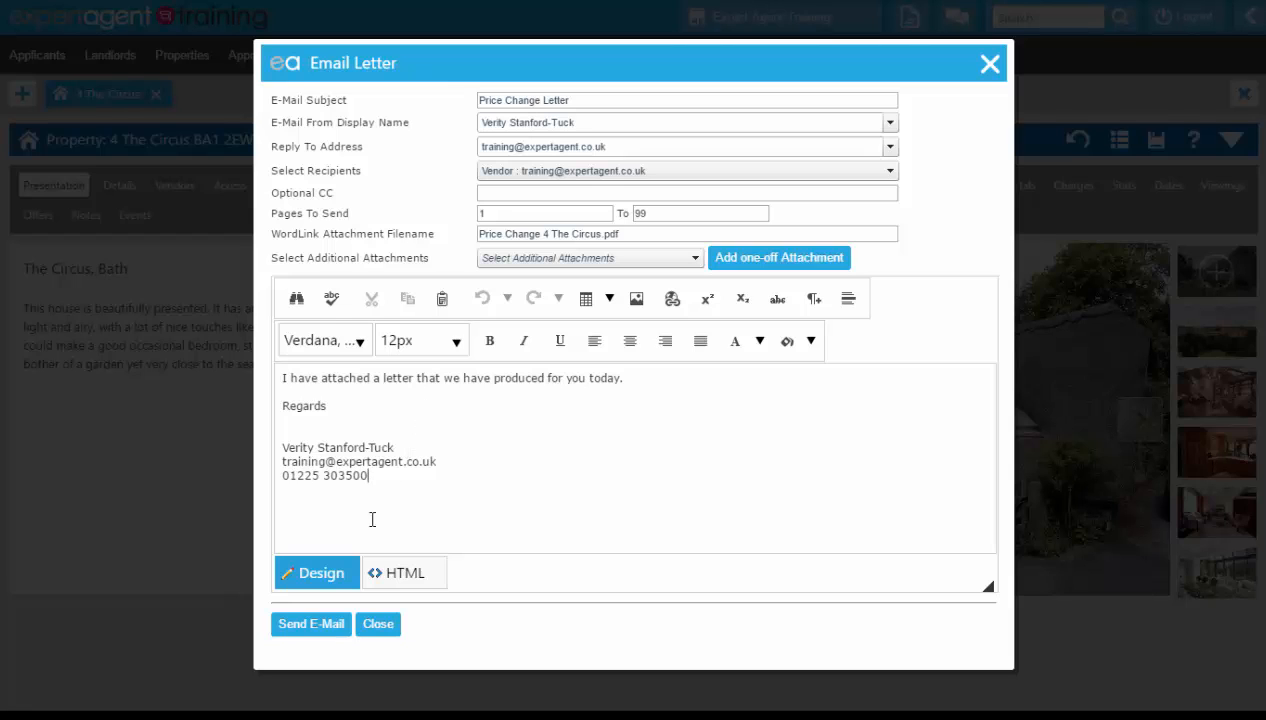
pyautogui.click(312, 624)
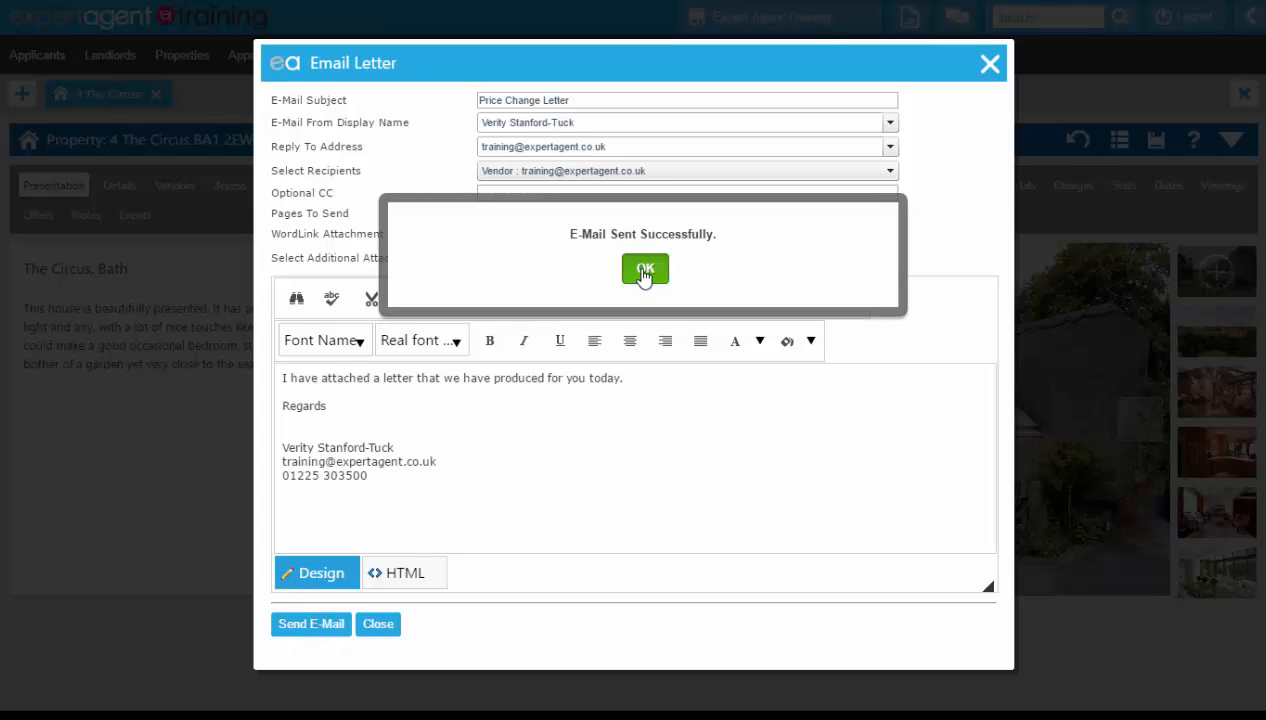
pyautogui.click(644, 270)
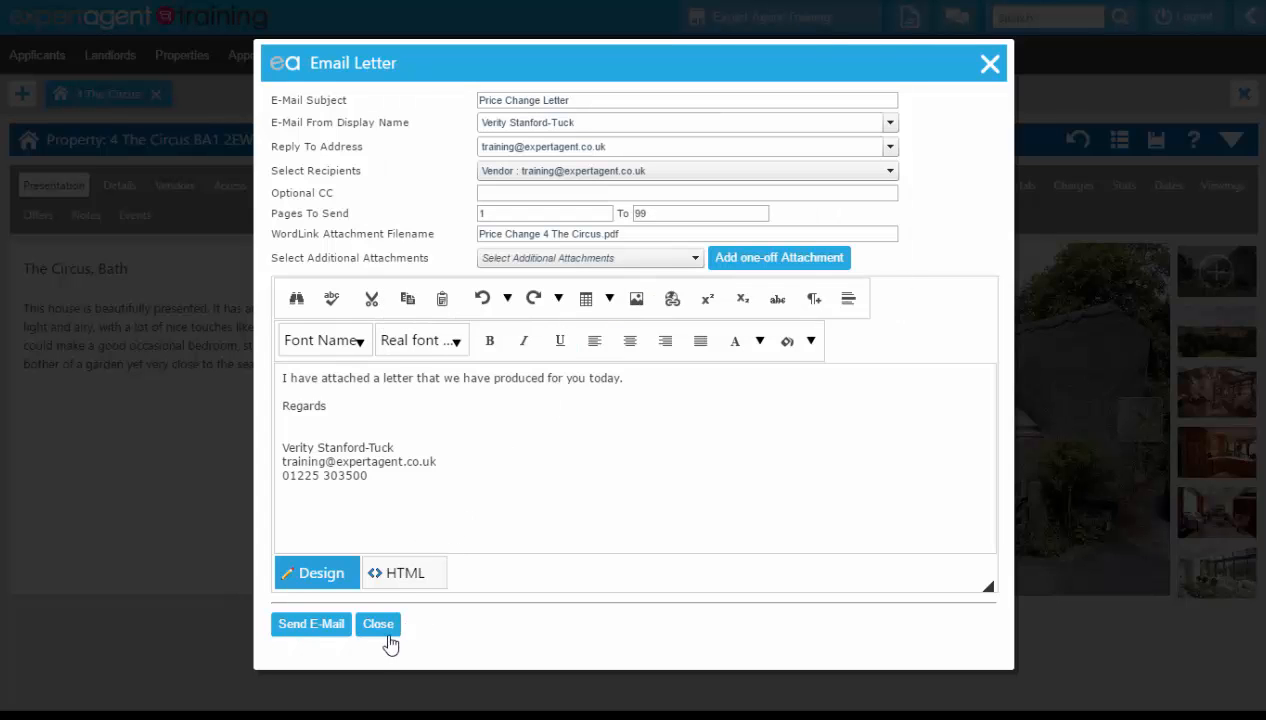